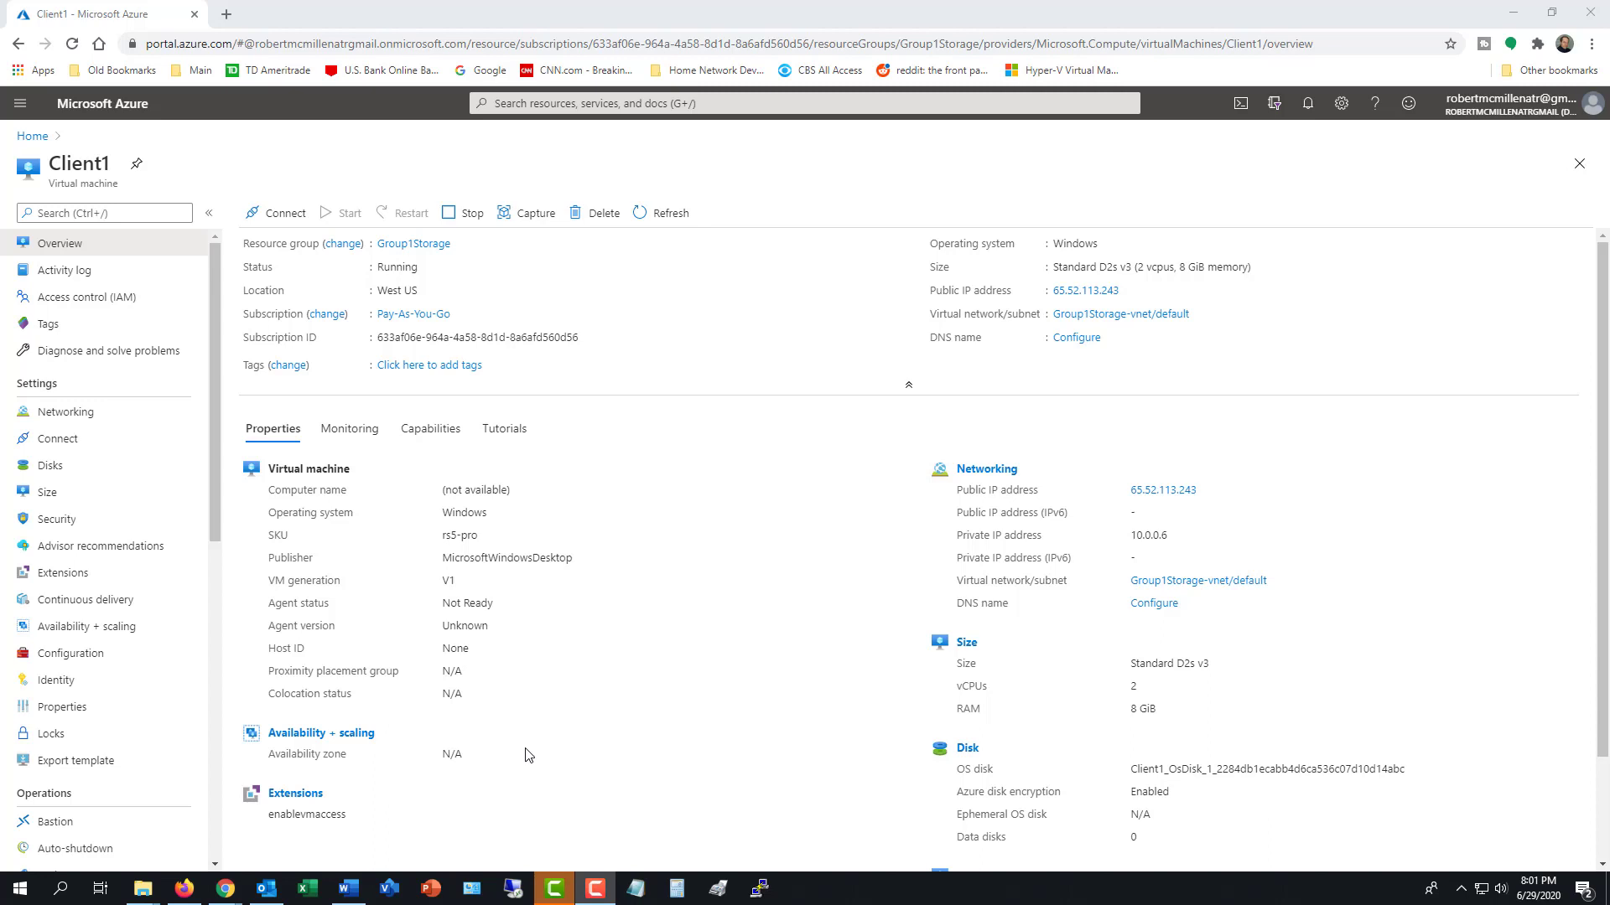
mouse_move(230, 575)
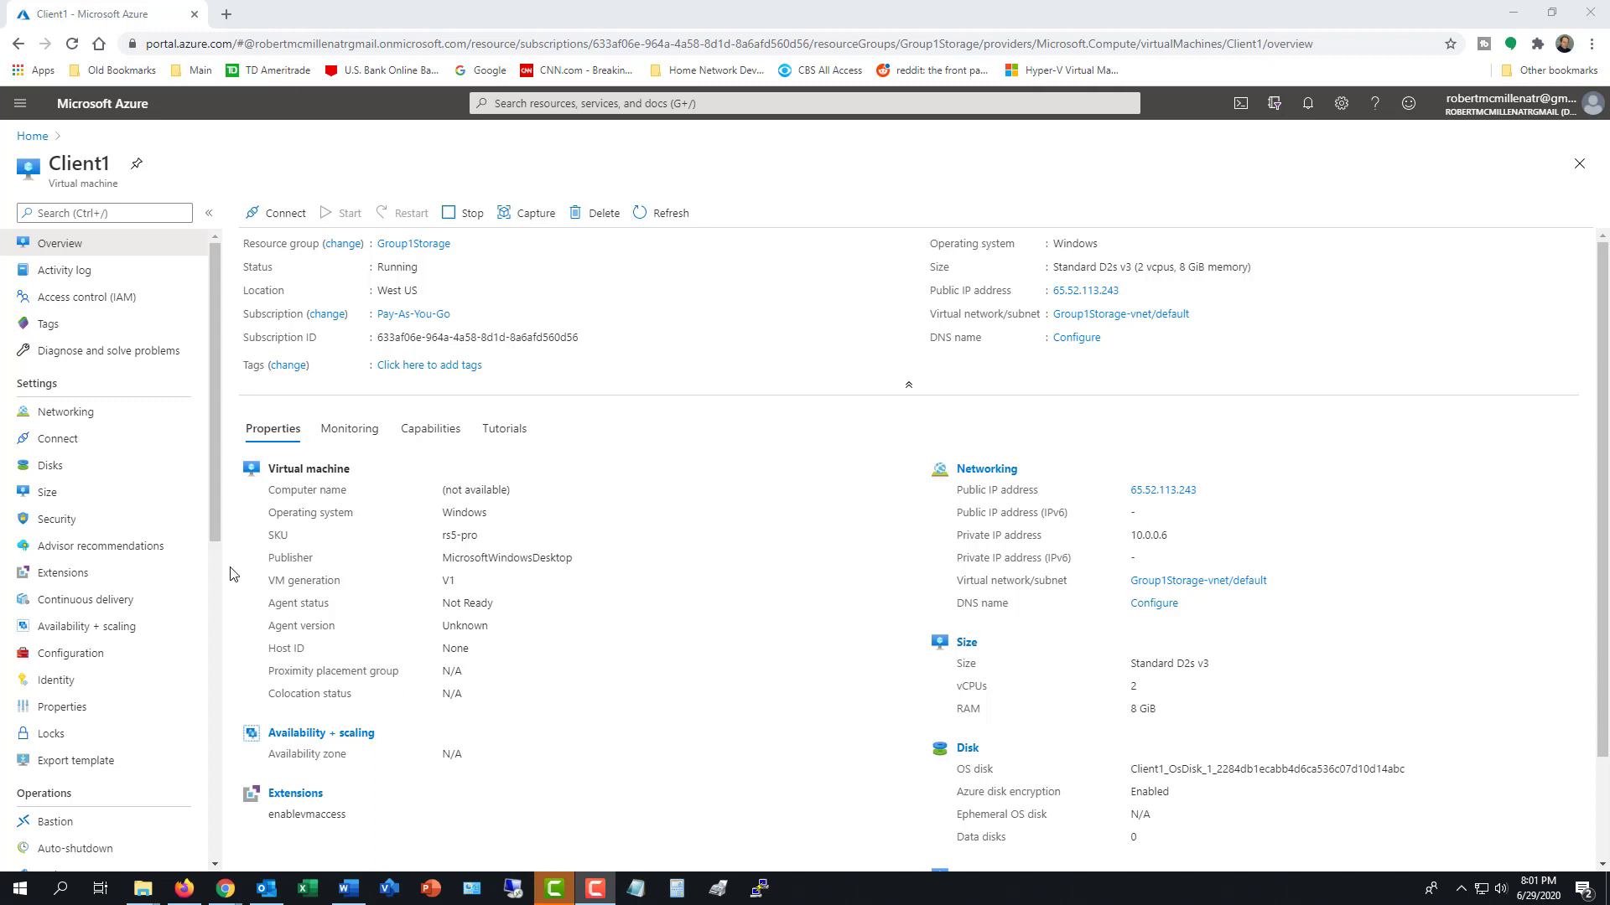
Test inbound RDP connectivity on TCP port 3389 from my IP address.
scroll("down", 3)
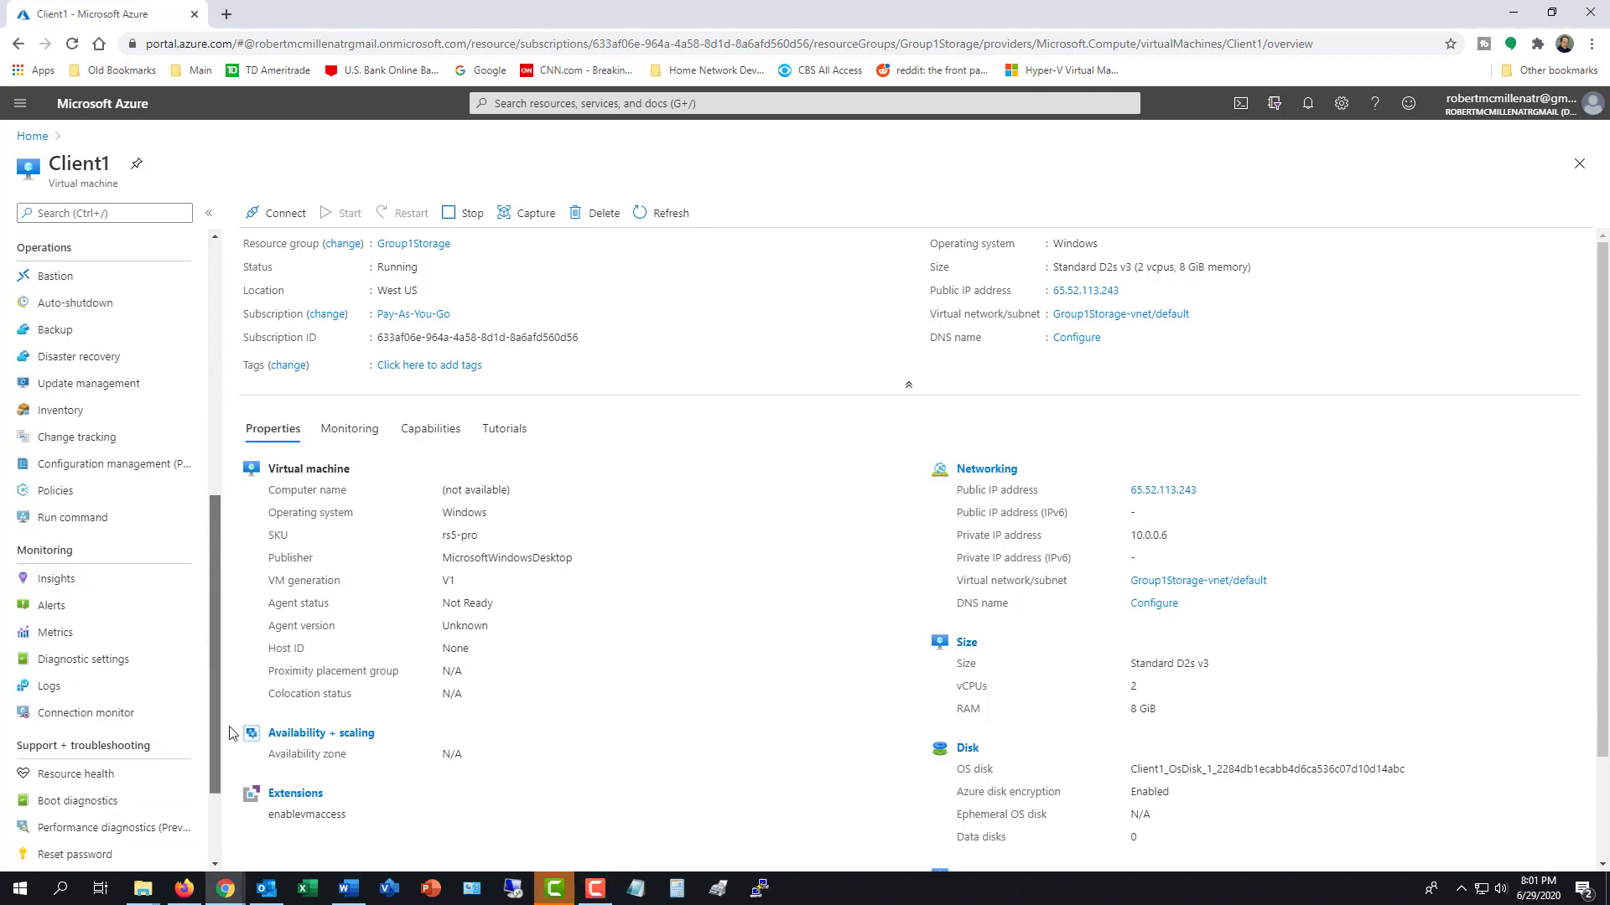
scroll("down", 3)
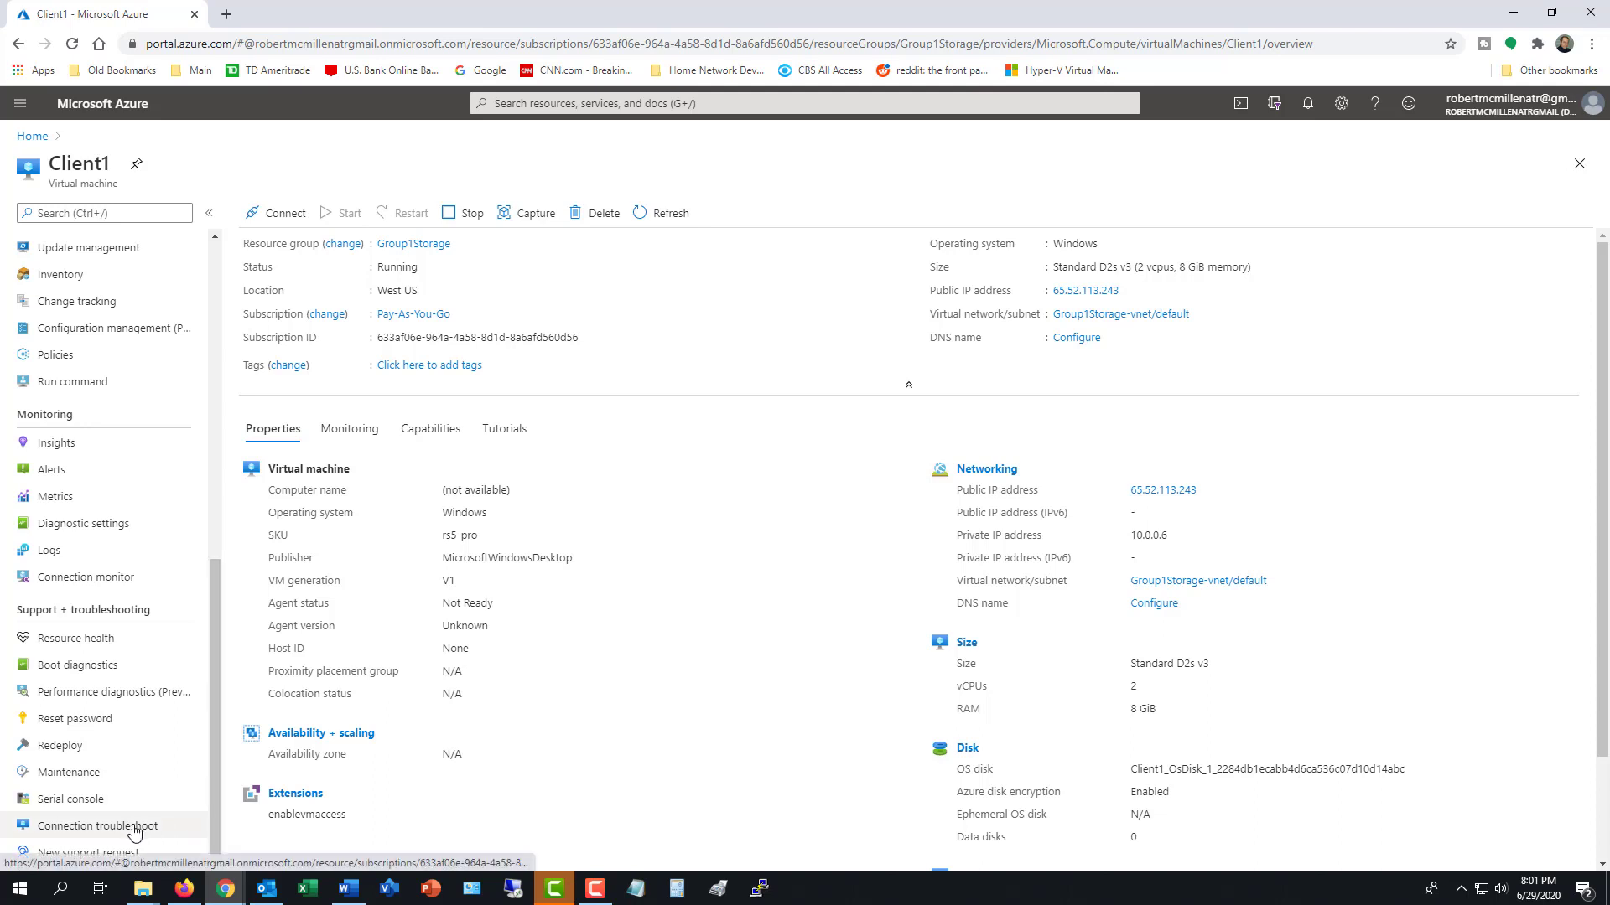
left_click(96, 825)
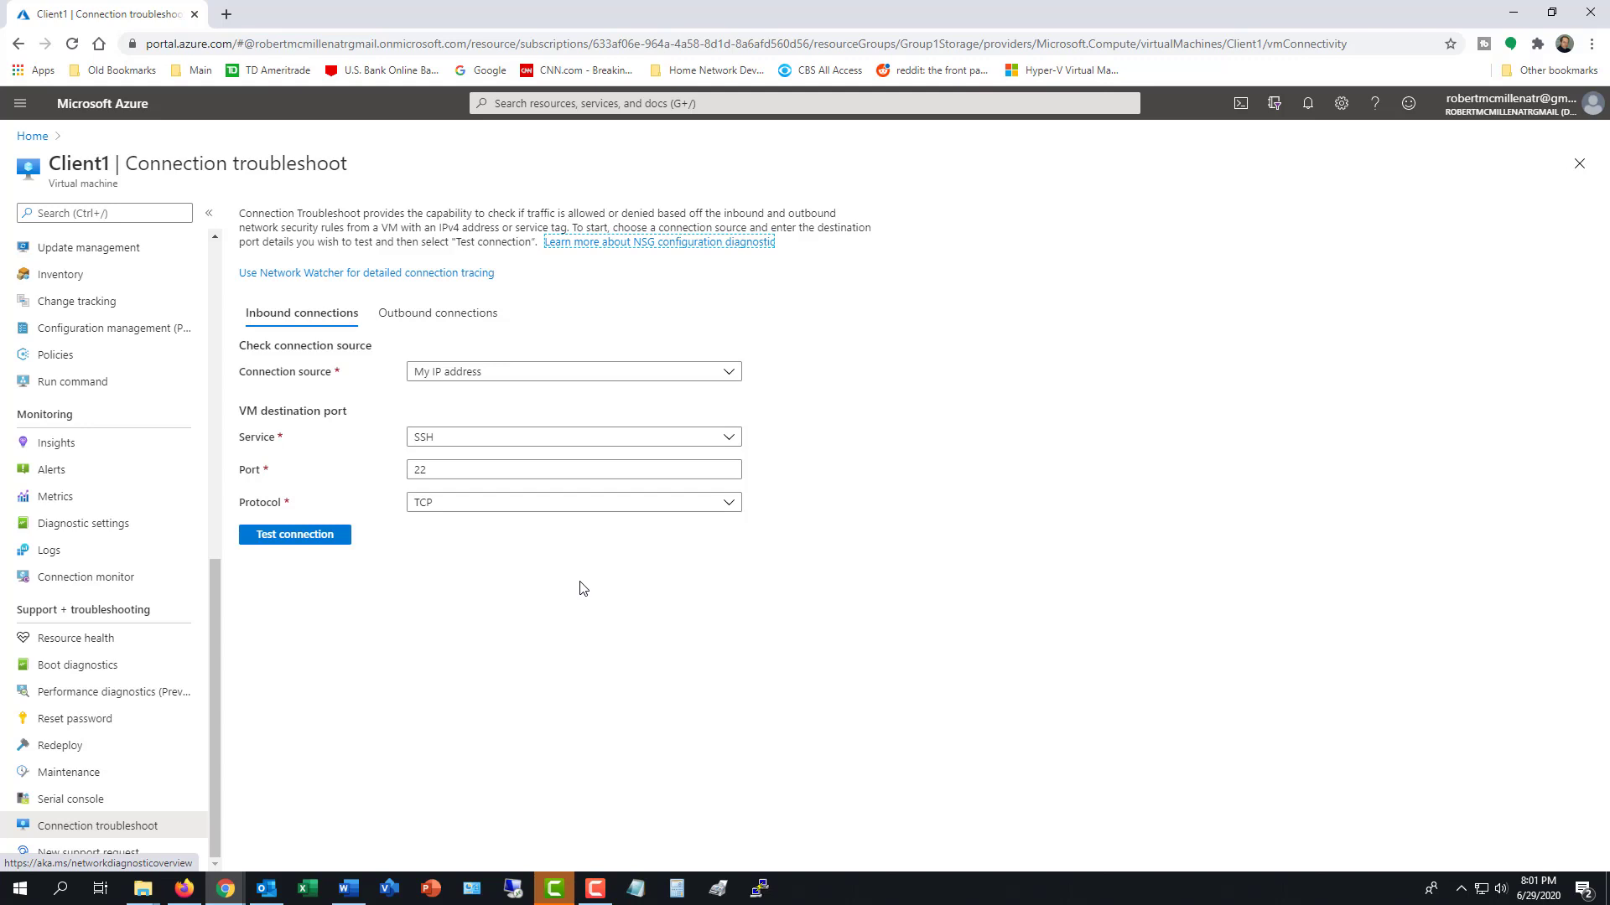
left_click(573, 469)
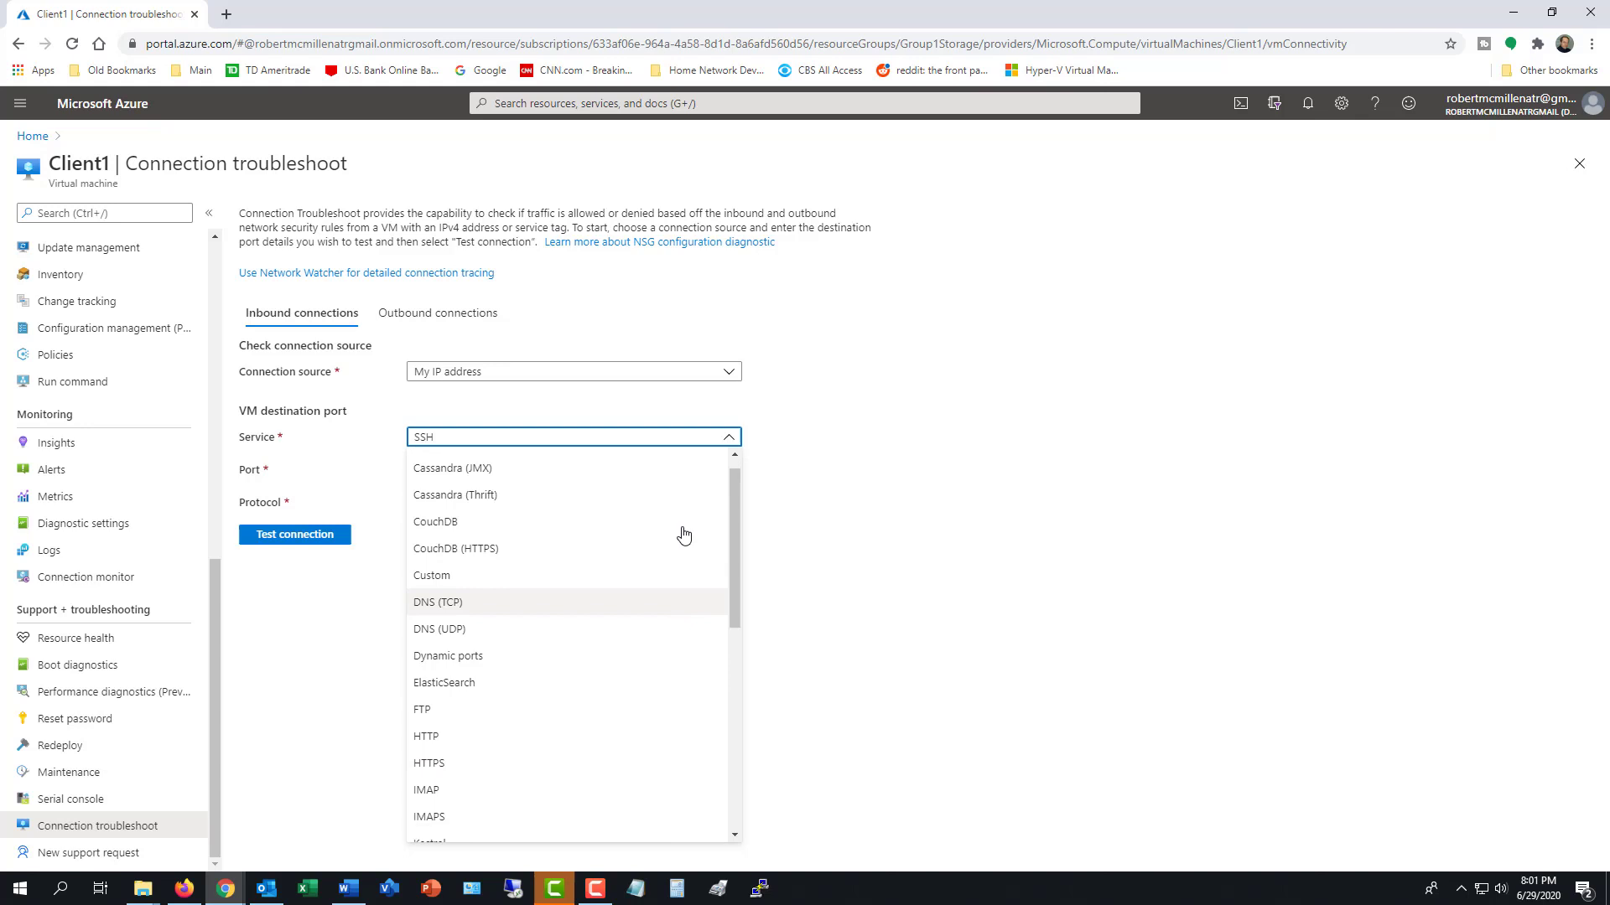
scroll("down", 3)
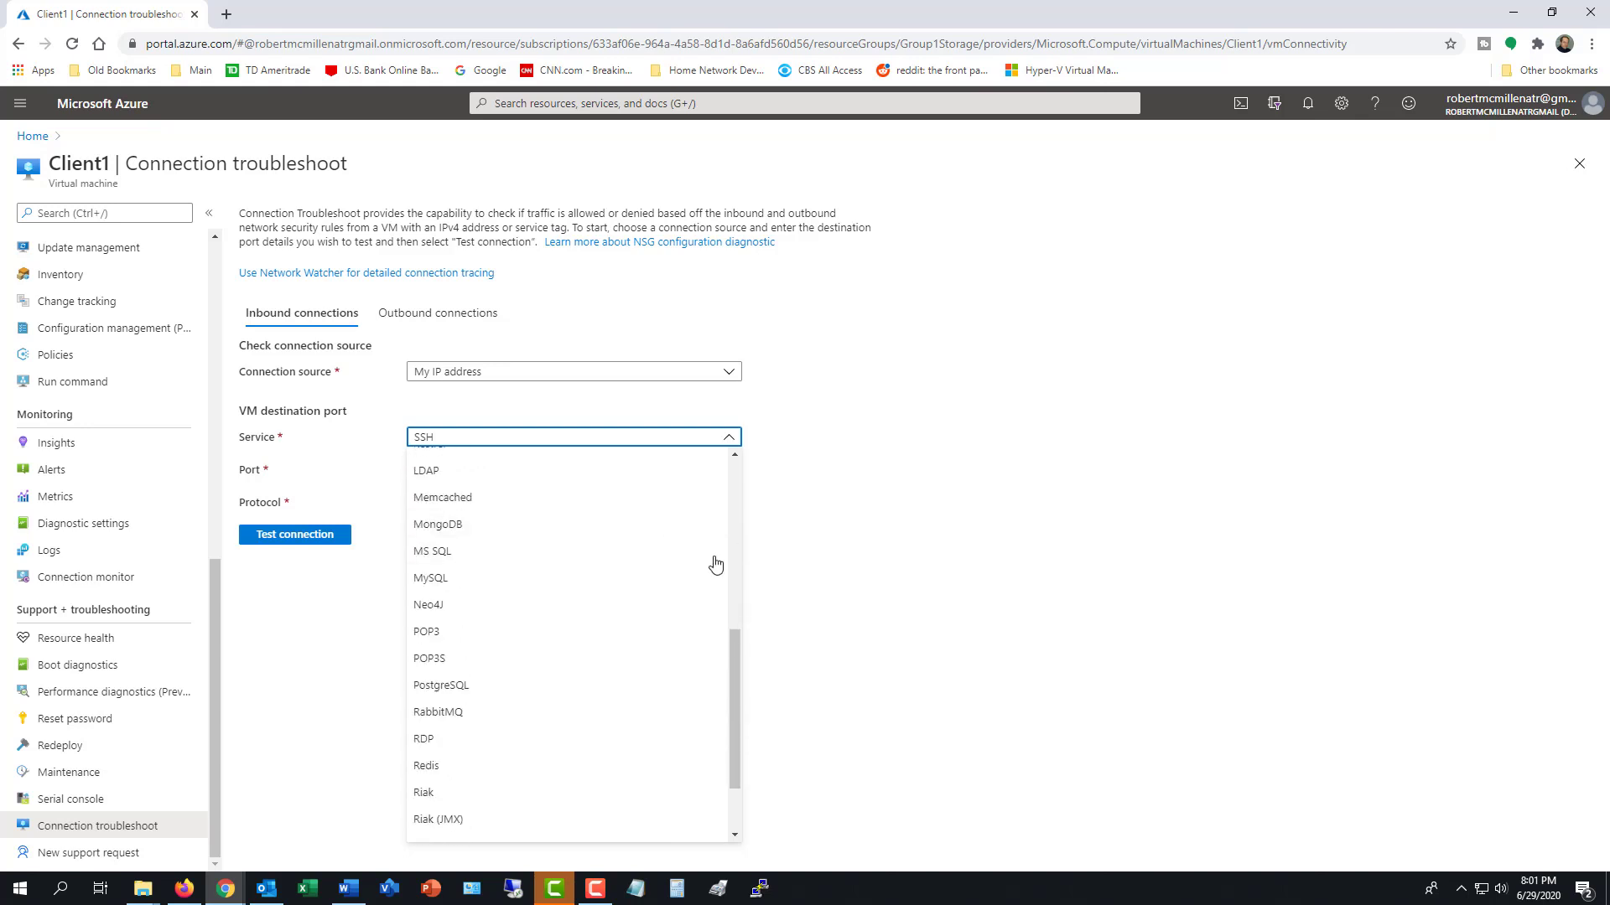
scroll("down", 3)
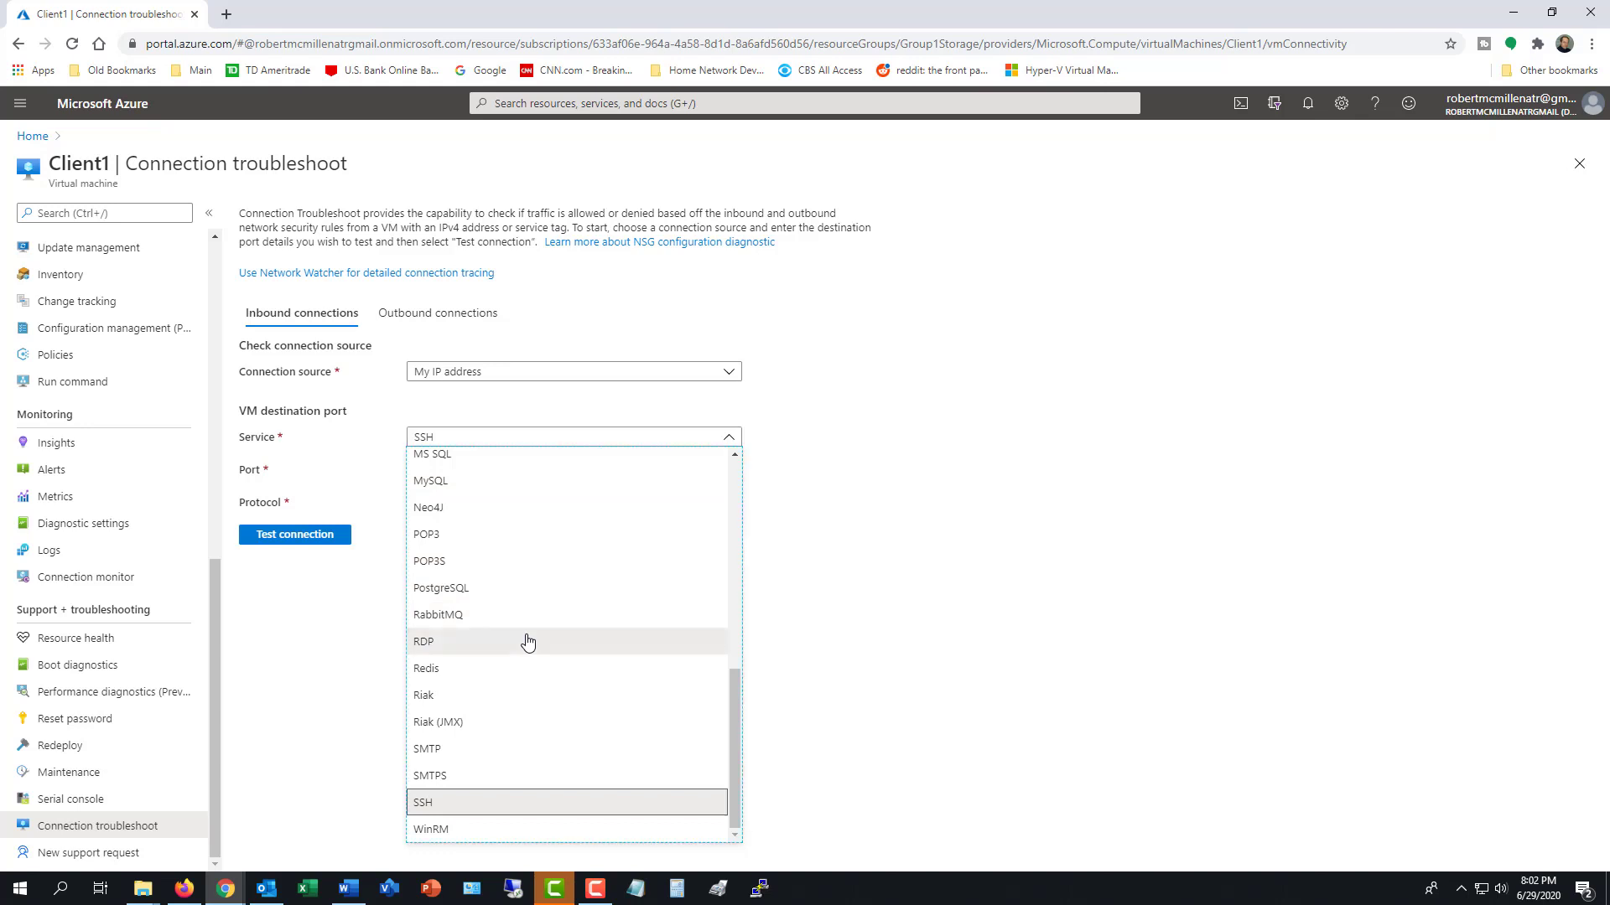
left_click(425, 641)
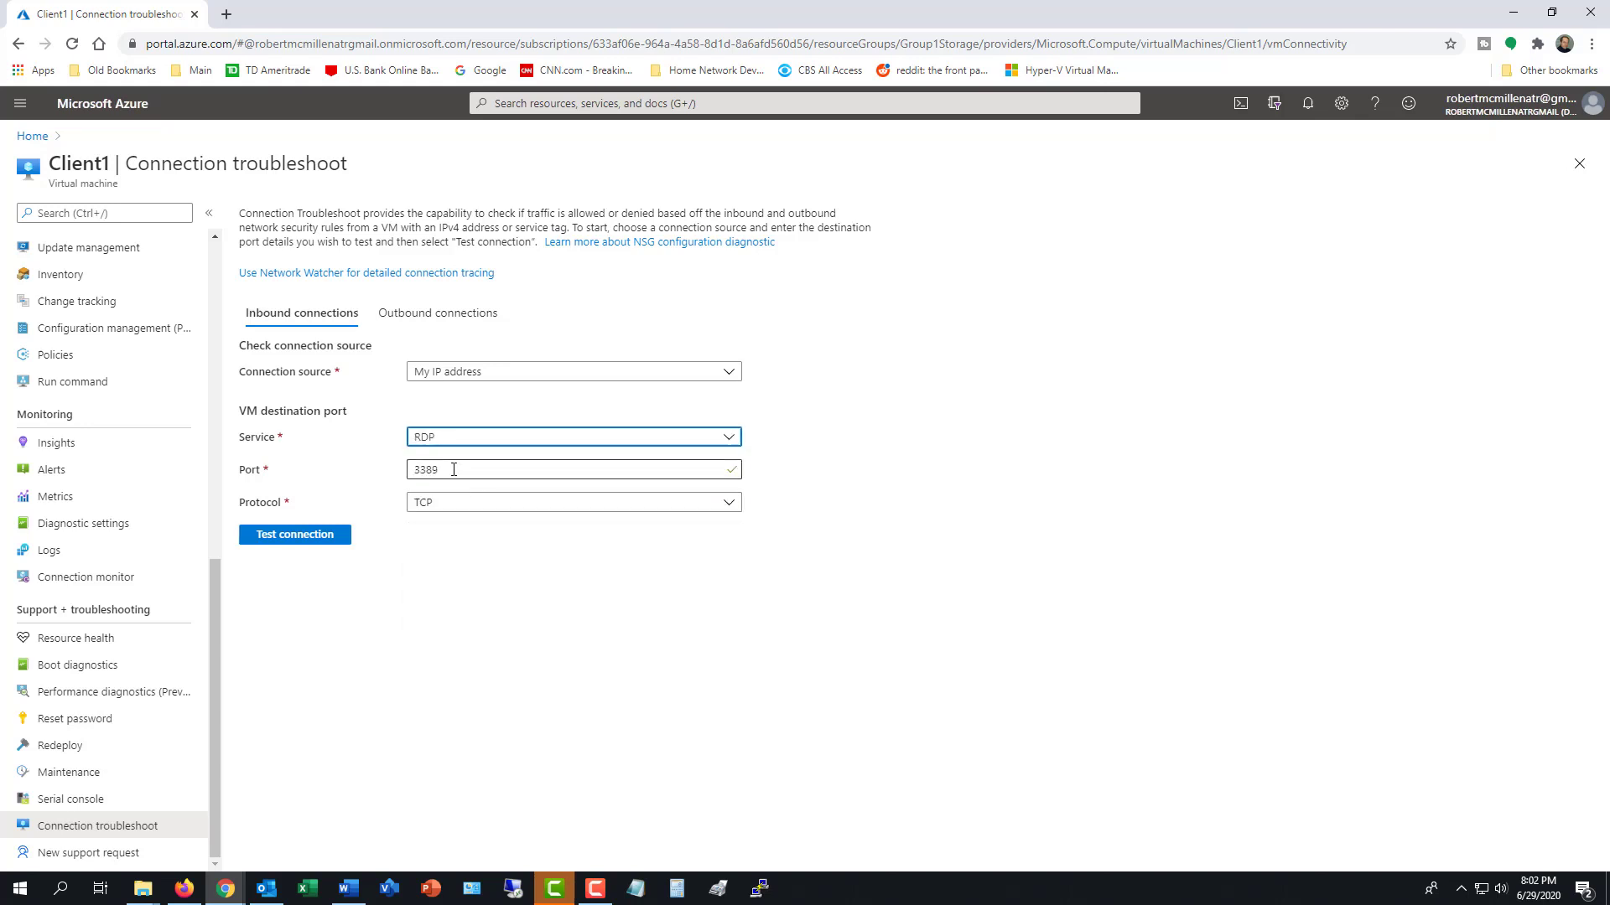
left_click(571, 470)
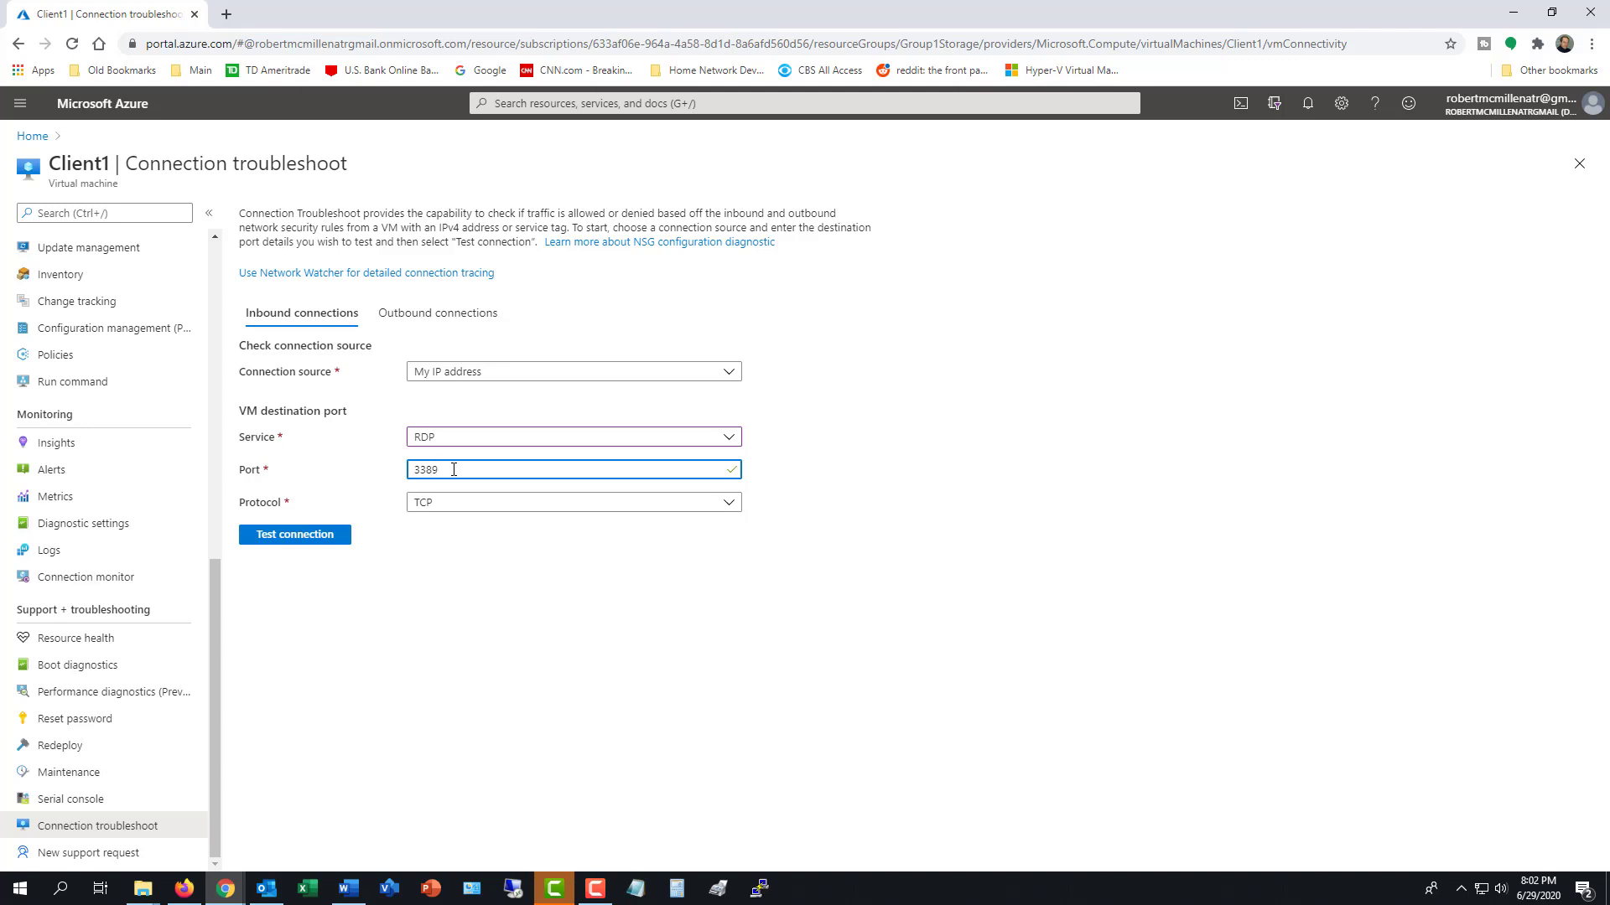
left_click(573, 435)
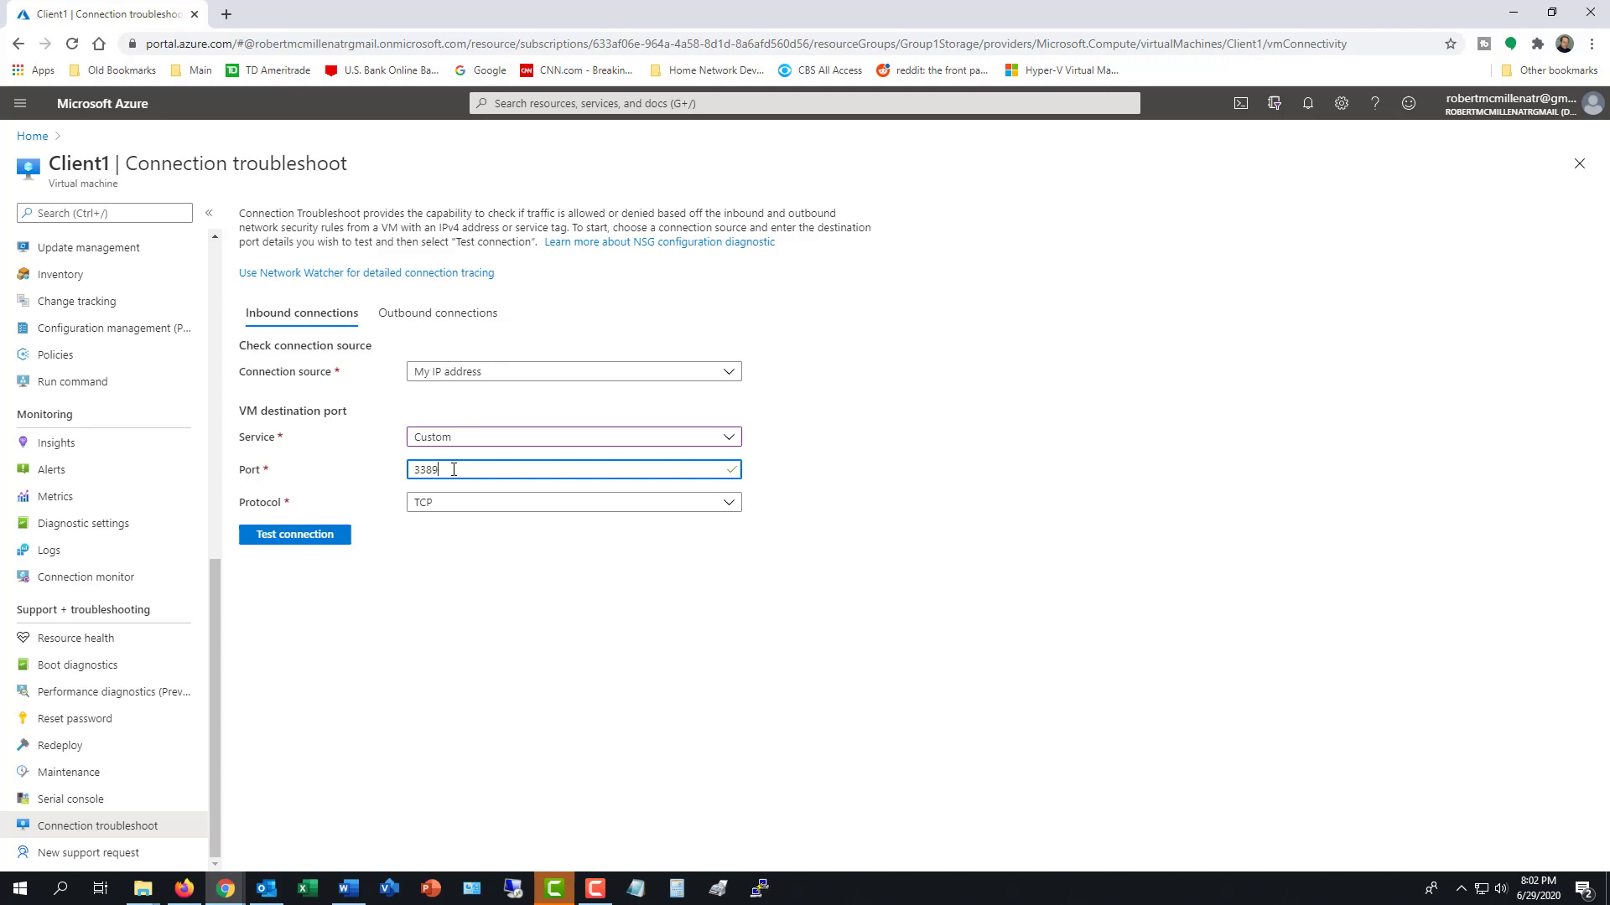
left_click(293, 535)
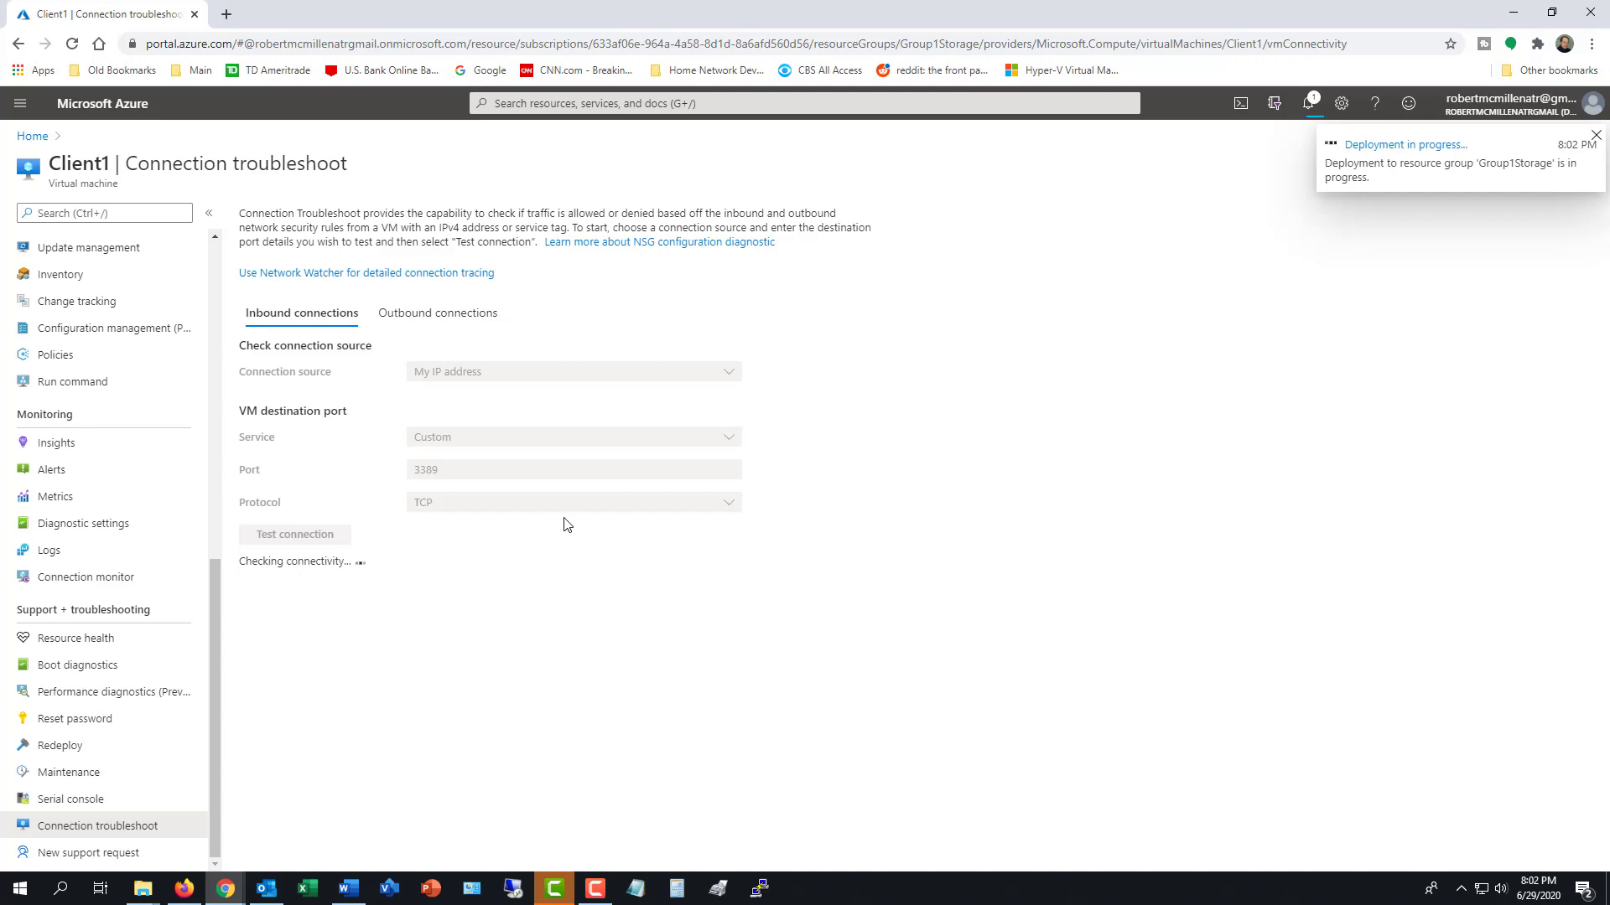
left_click(294, 534)
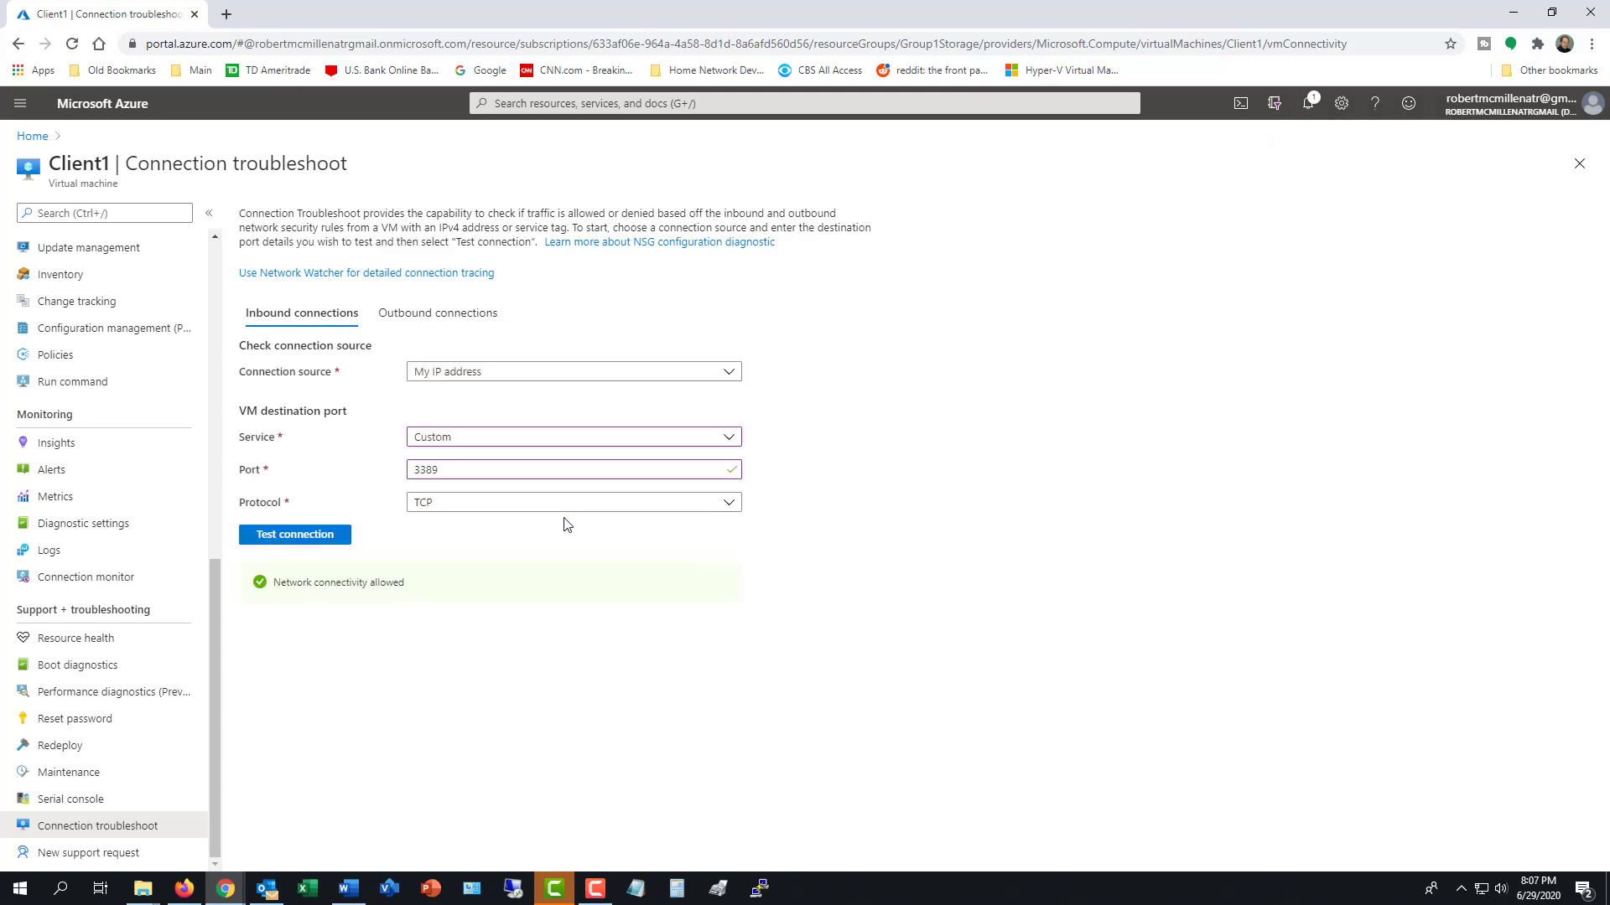
mouse_move(645, 458)
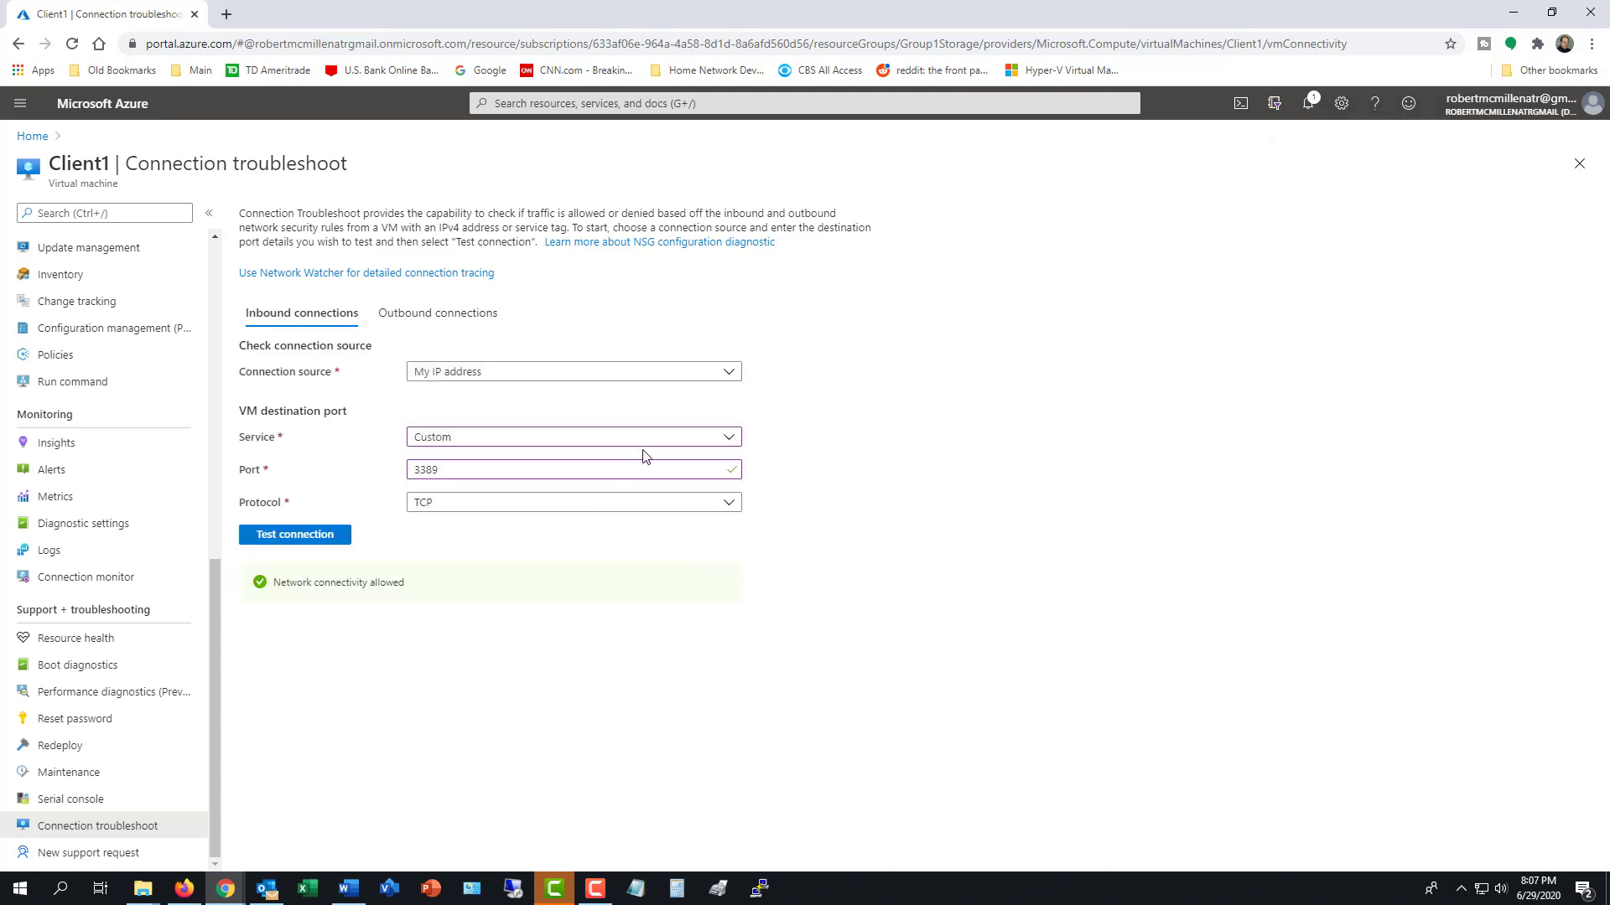
Test inbound DNS over UDP port 53, which DefaultRule_DenyAllInBound blocks.
left_click(572, 436)
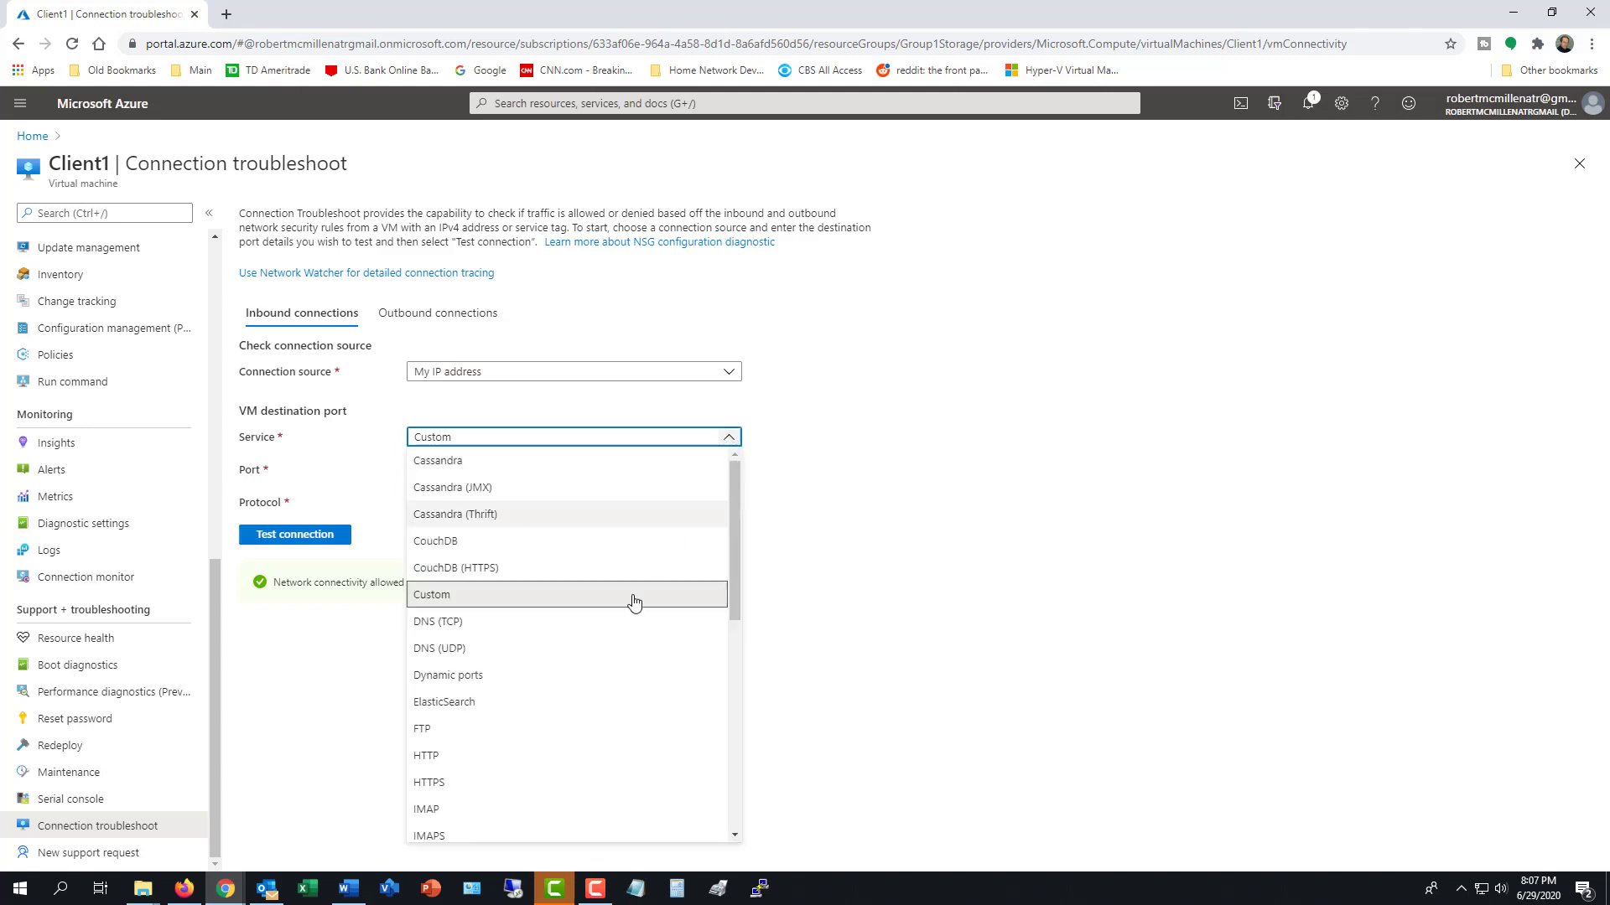
left_click(439, 648)
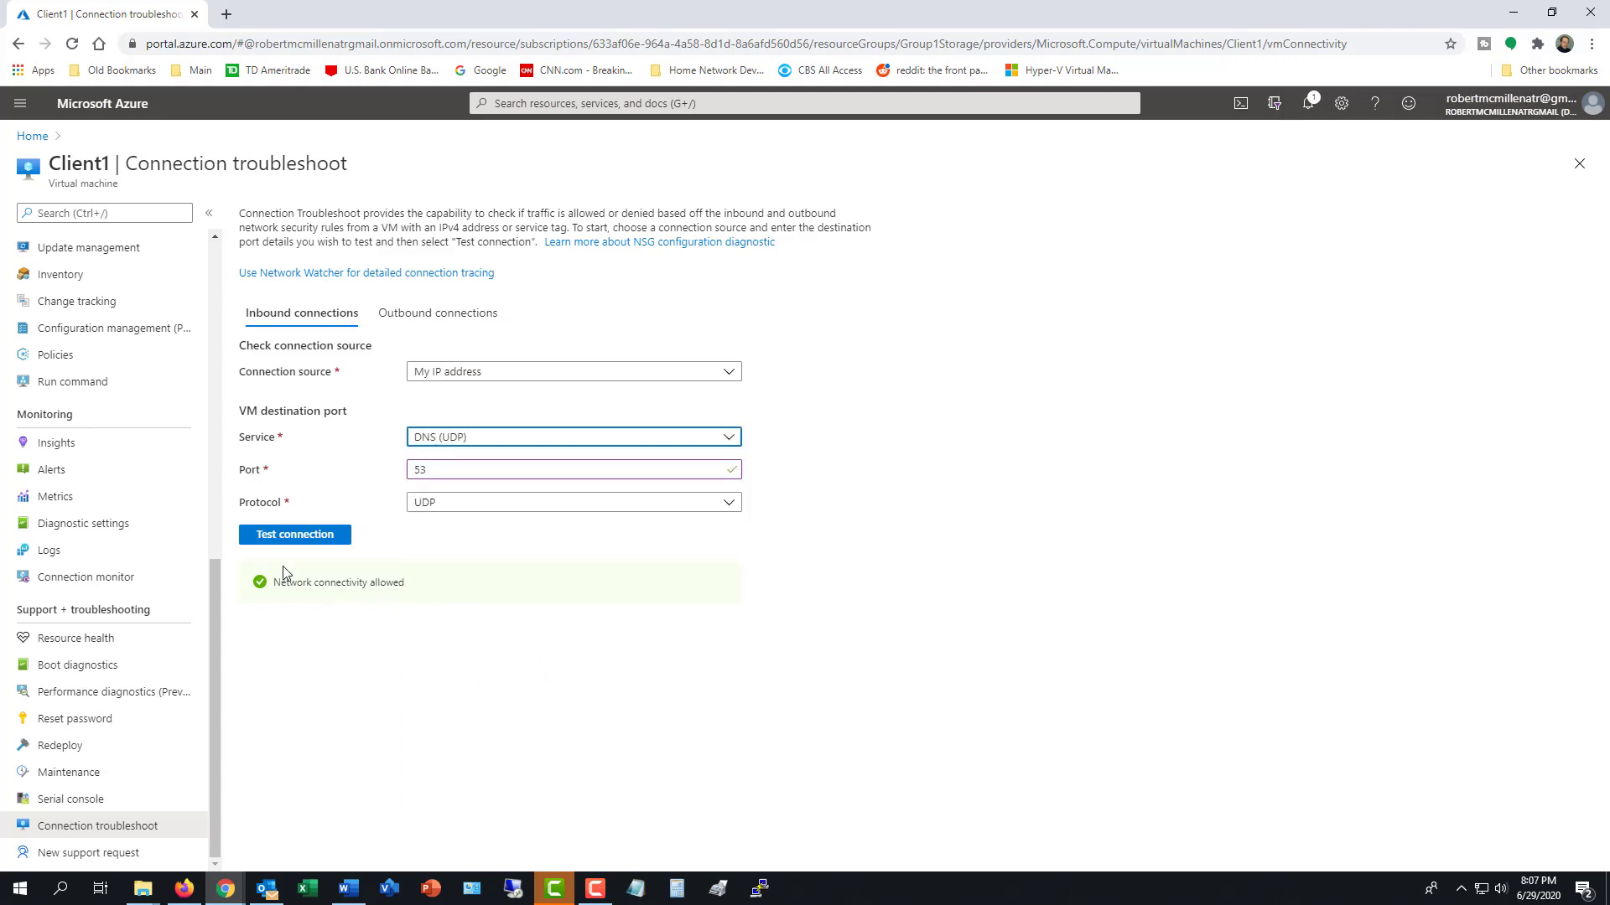
left_click(294, 534)
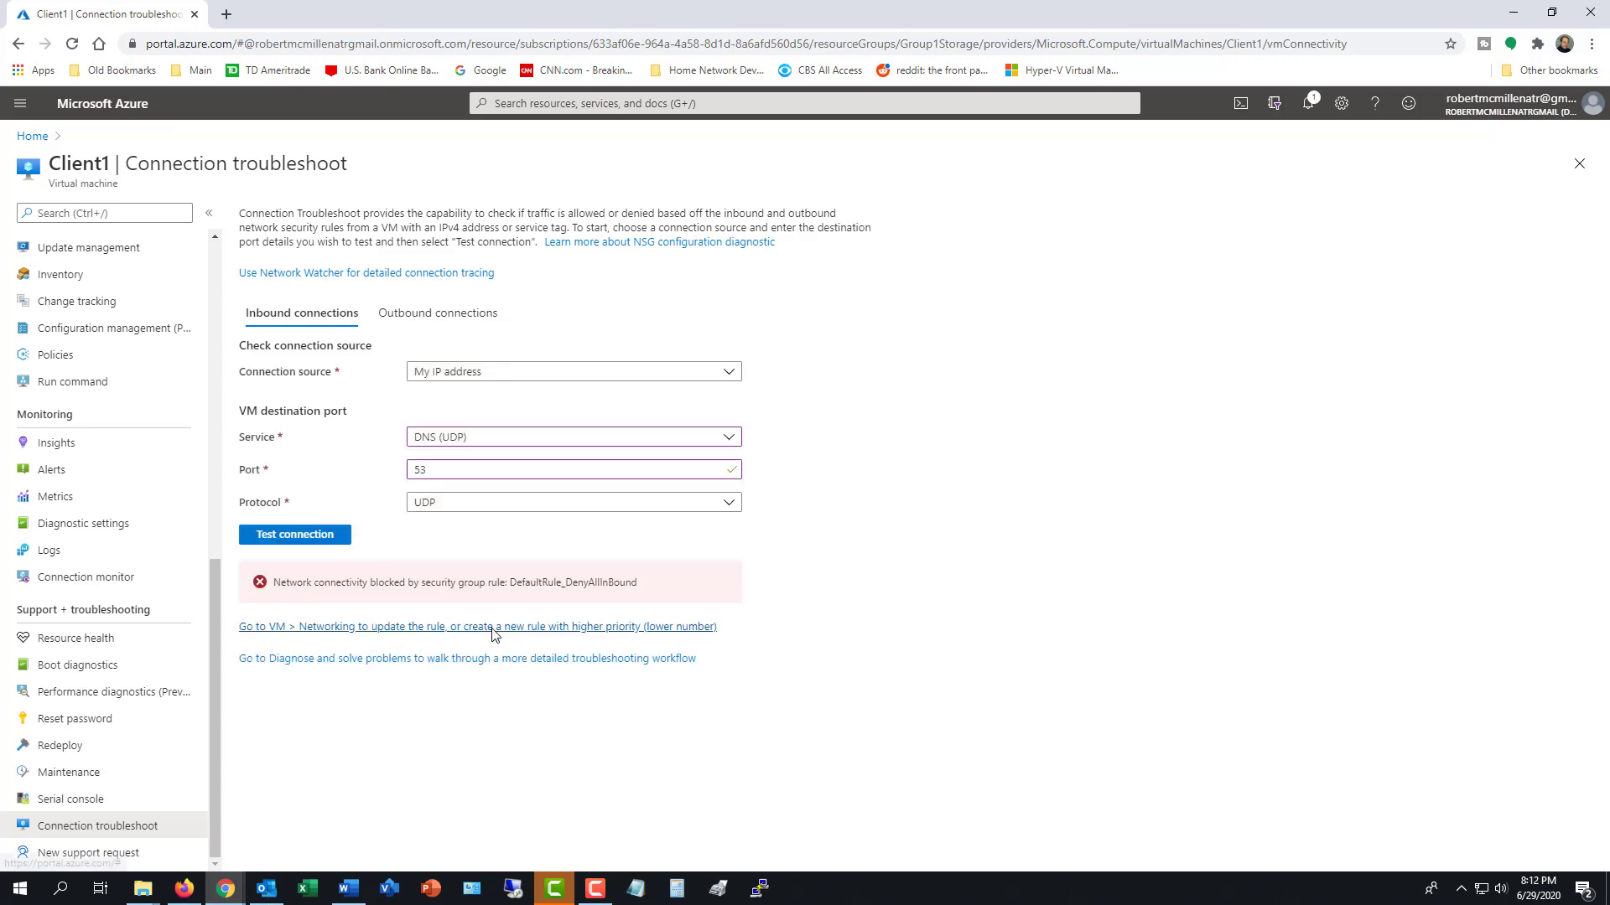
mouse_move(101, 605)
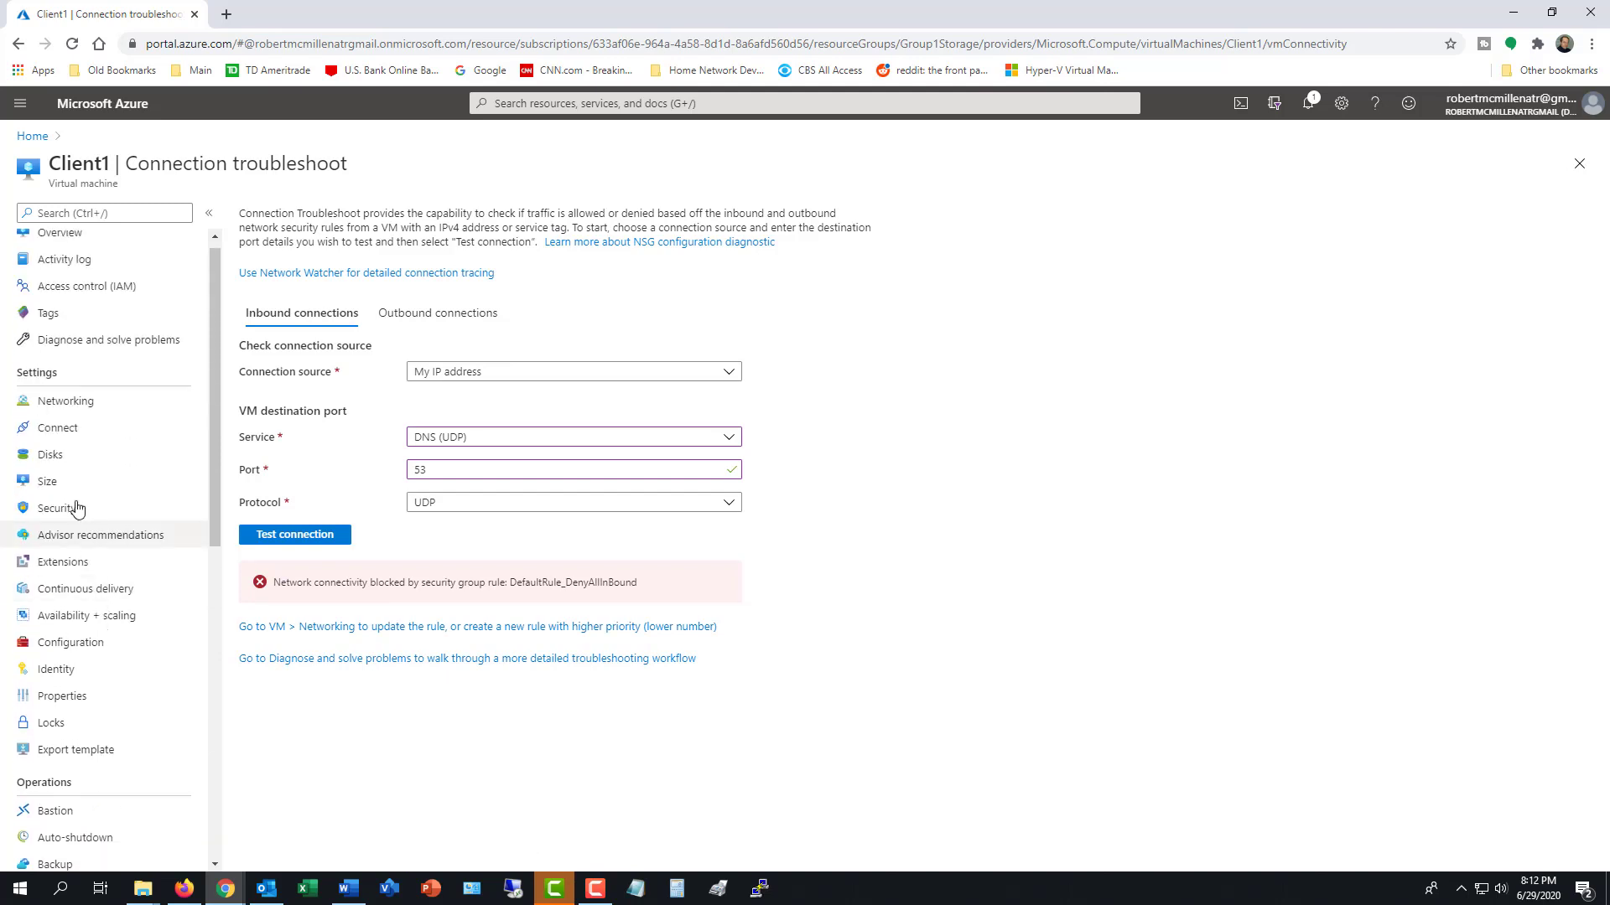
Leave for Networking, discard the troubleshoot edits, and start a new inbound port rule.
left_click(66, 401)
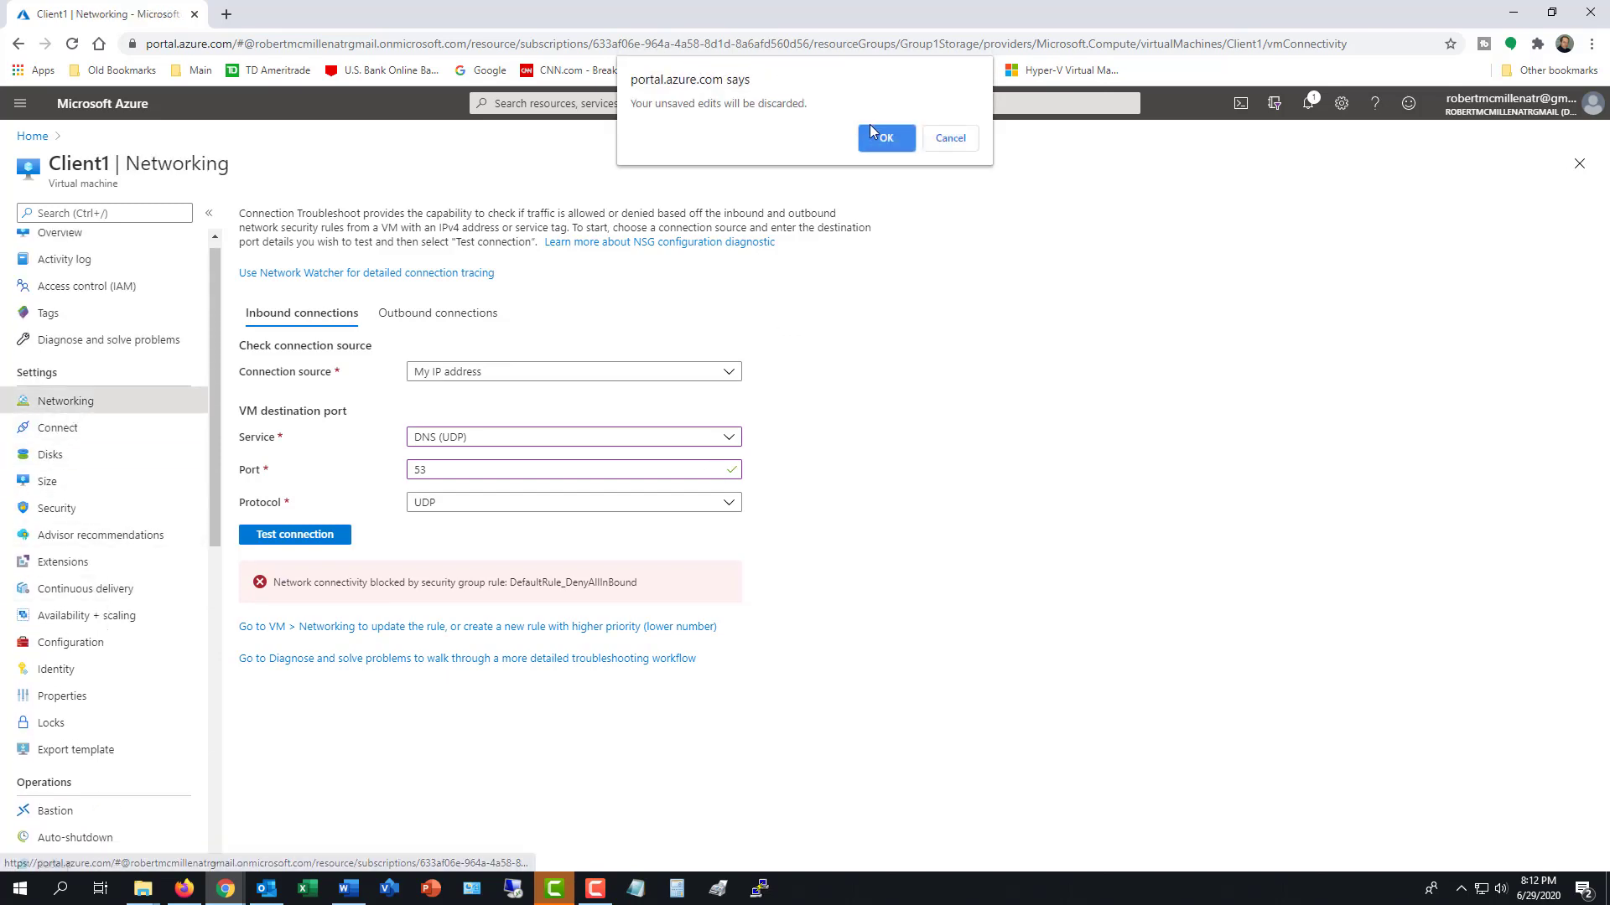
left_click(880, 138)
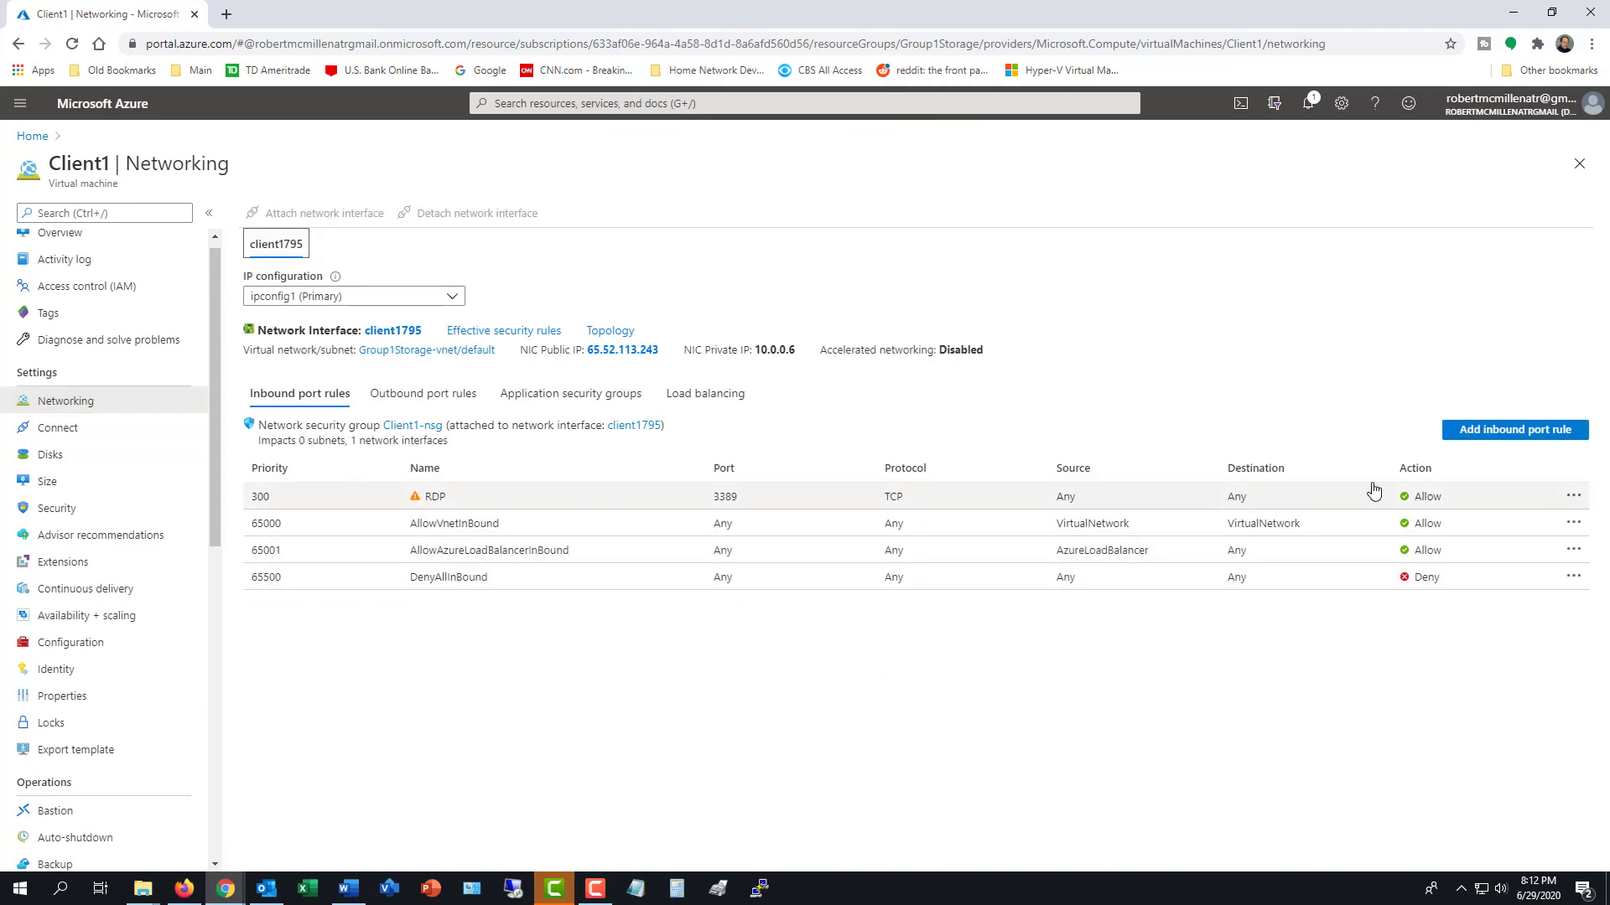
left_click(1514, 430)
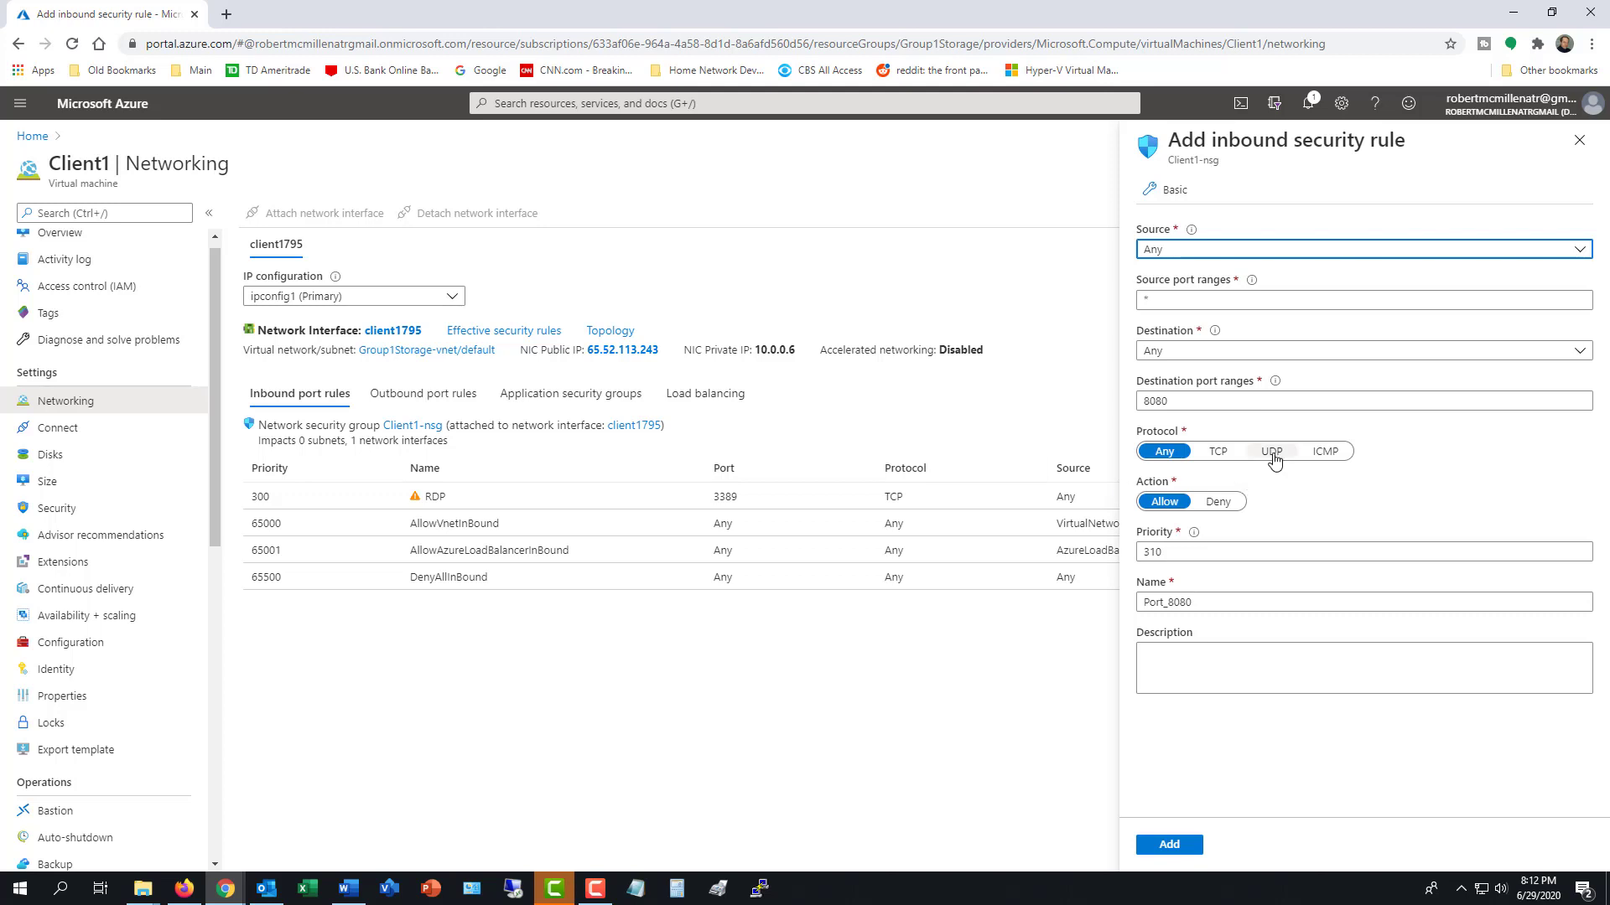
Add inbound rule UDP53 allowing UDP port 53 from Any source at priority 310.
left_click(1272, 451)
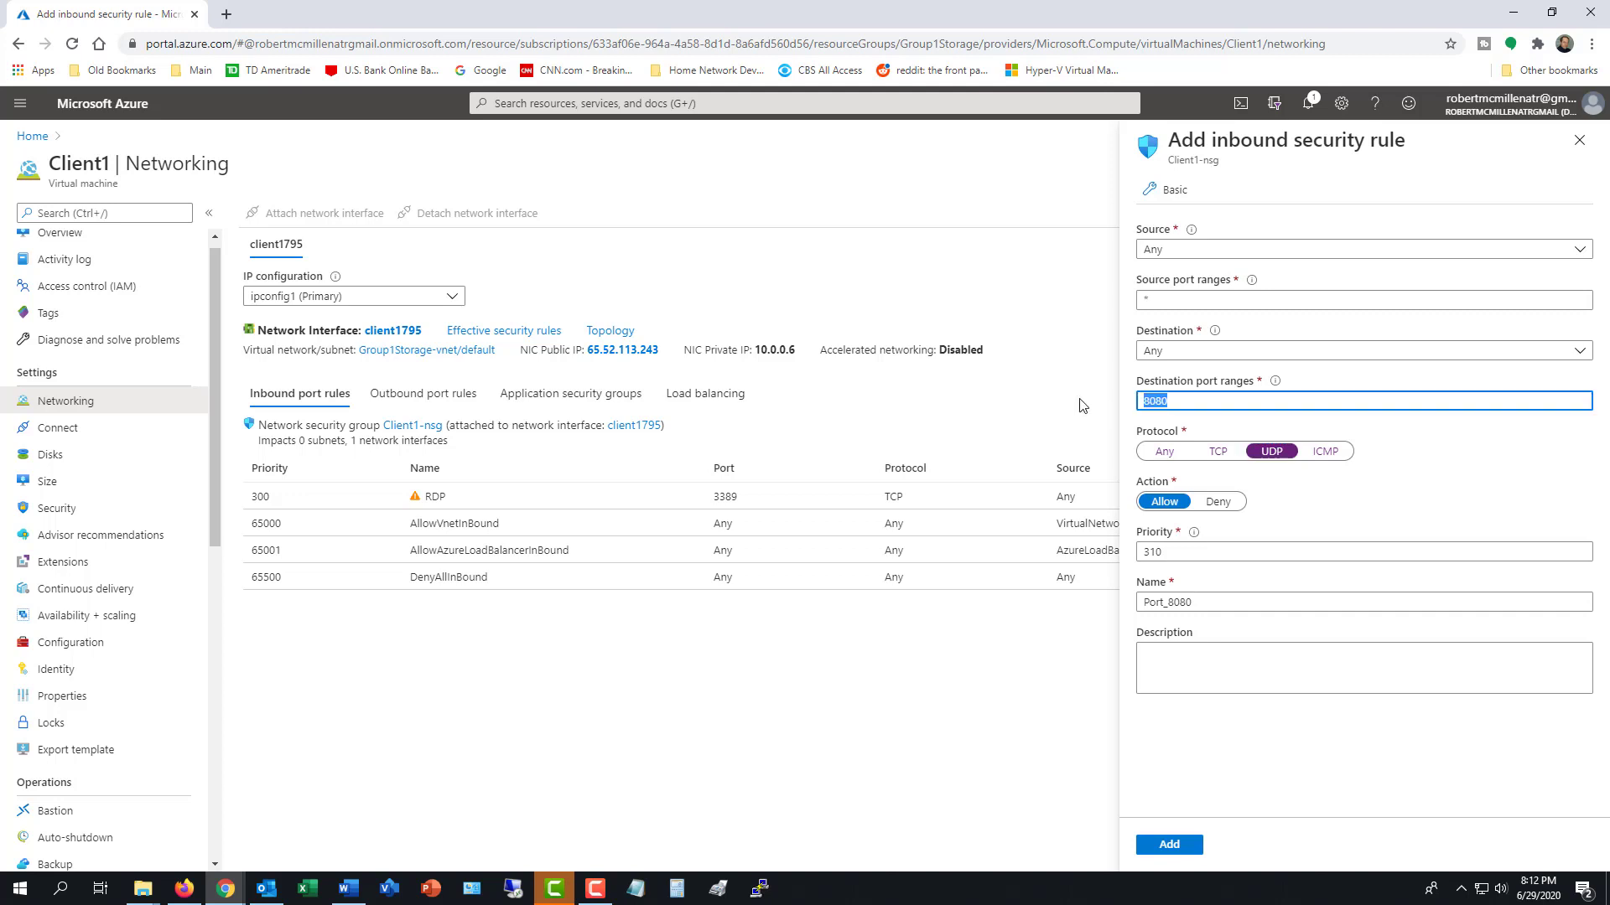
type("53")
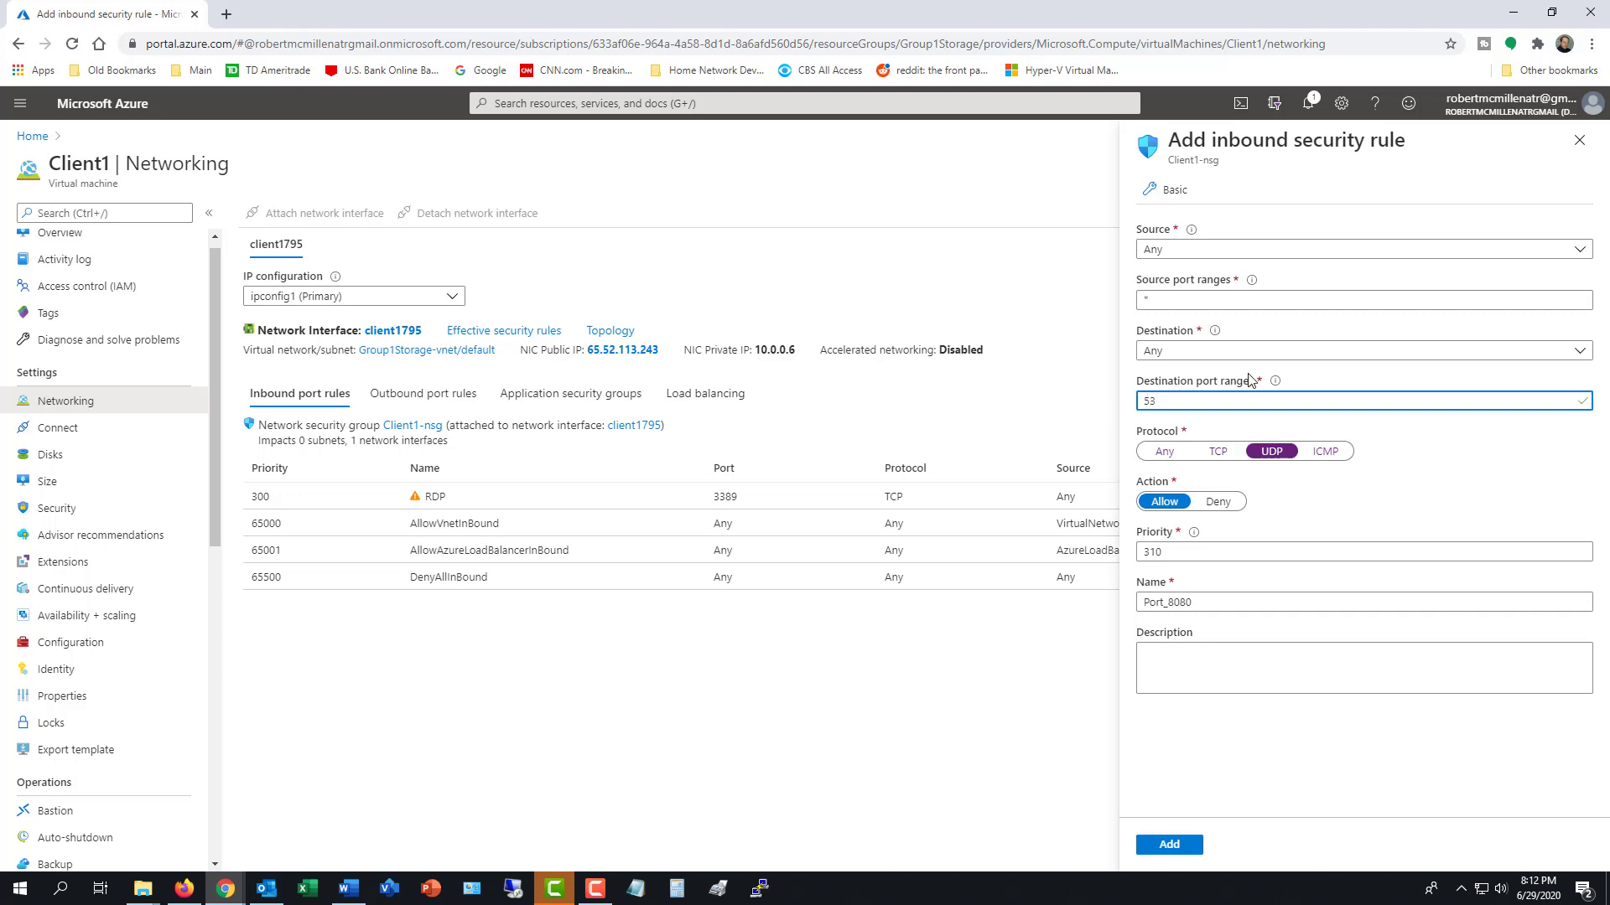
left_click(1359, 248)
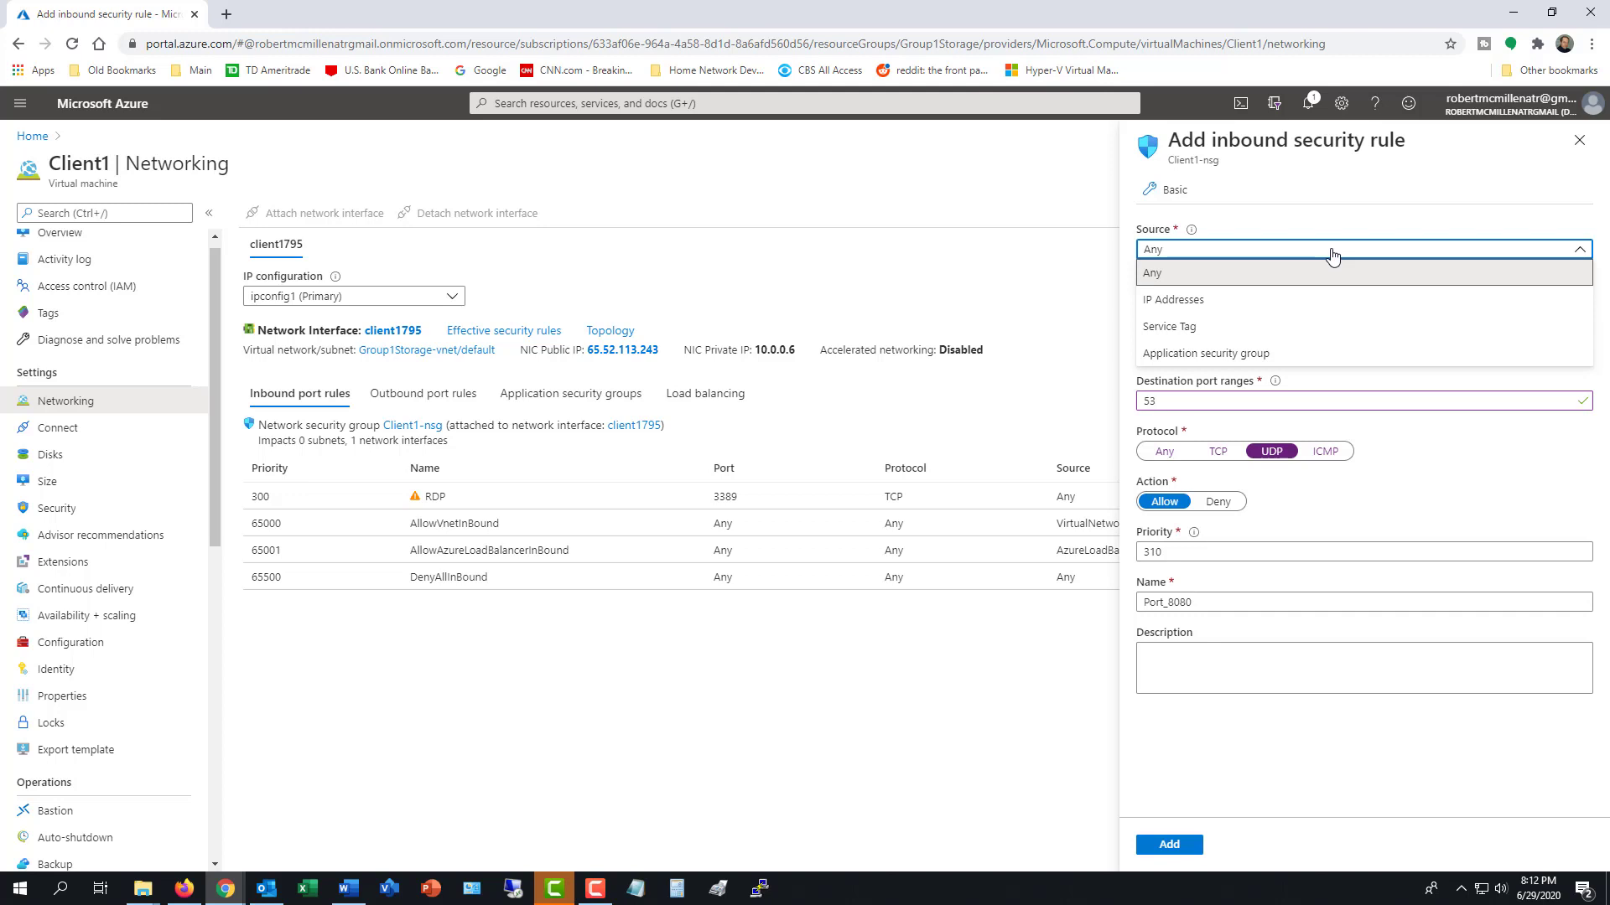
left_click(1152, 271)
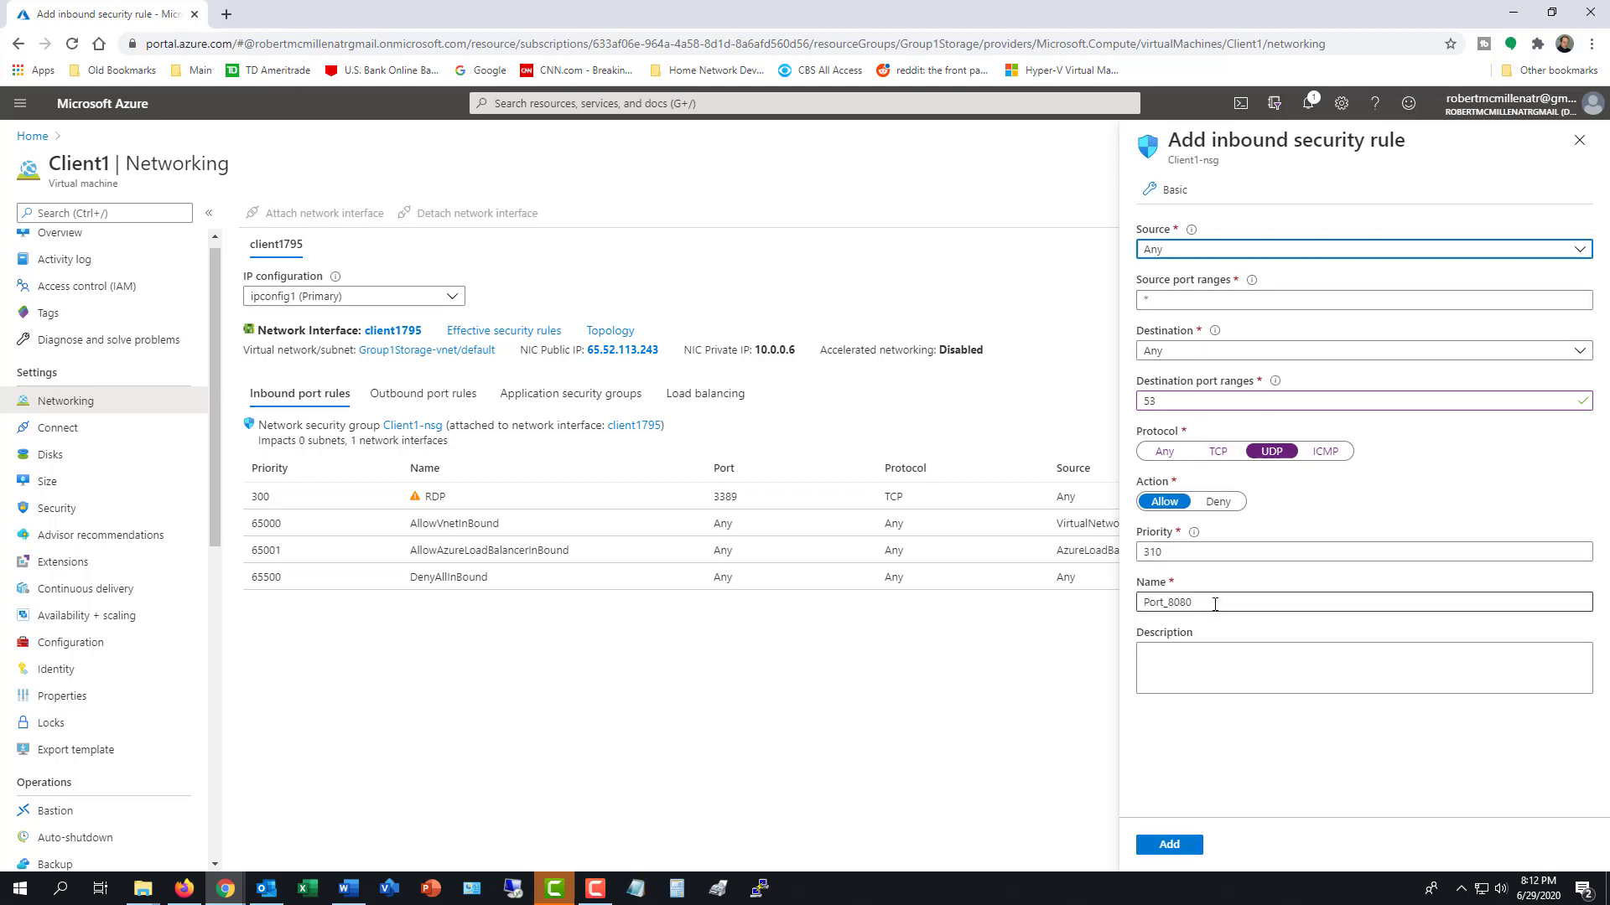
type("UDP")
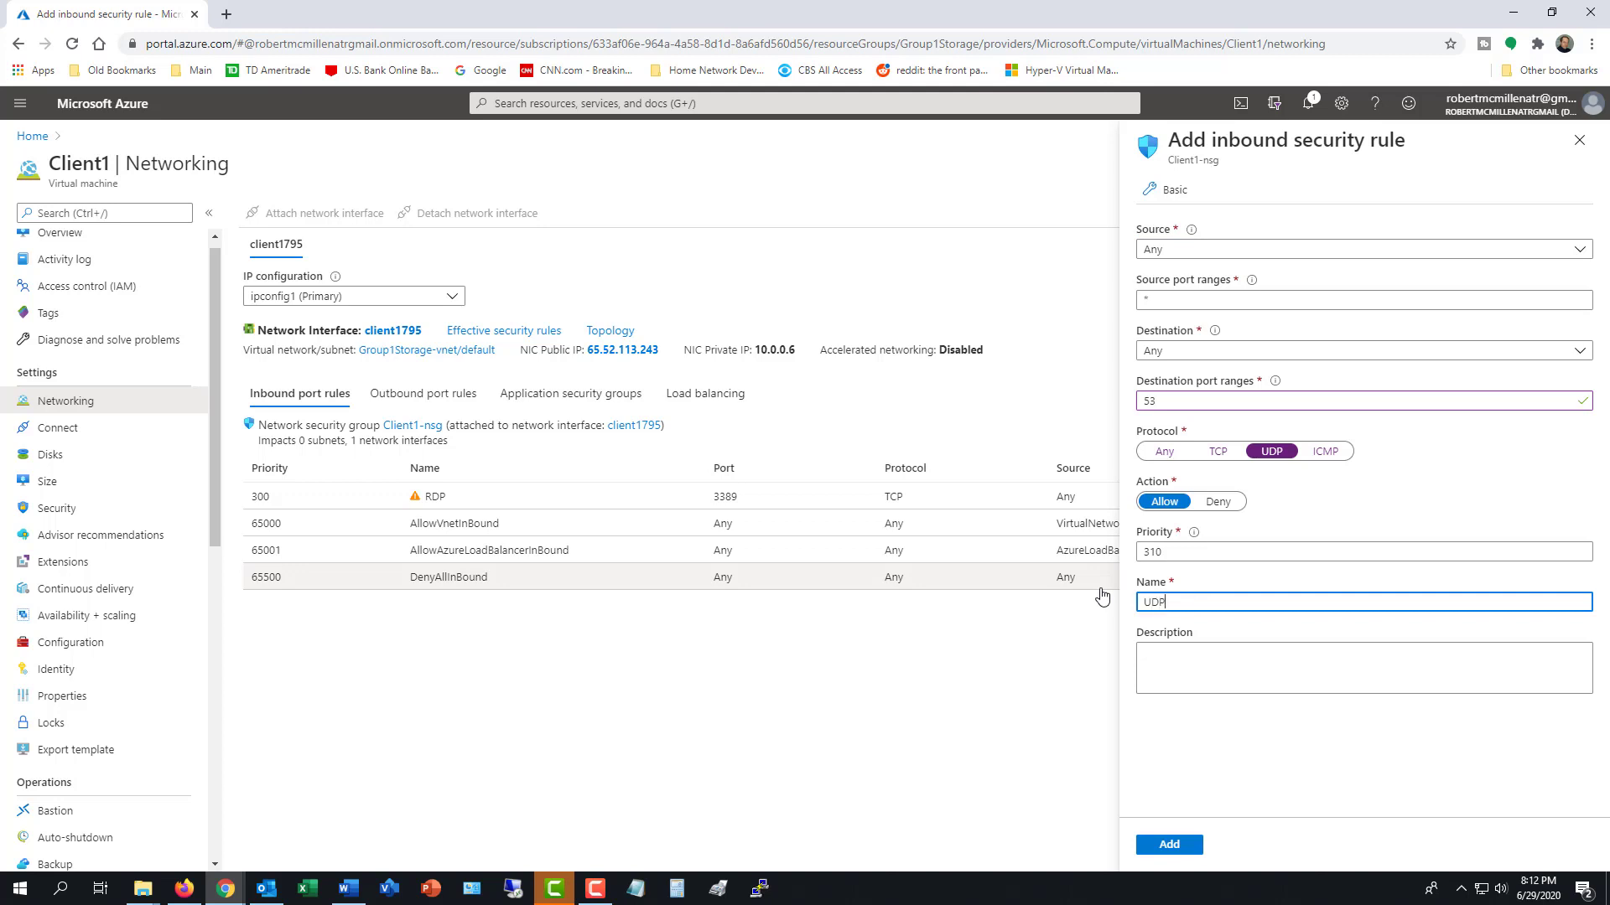
type("53")
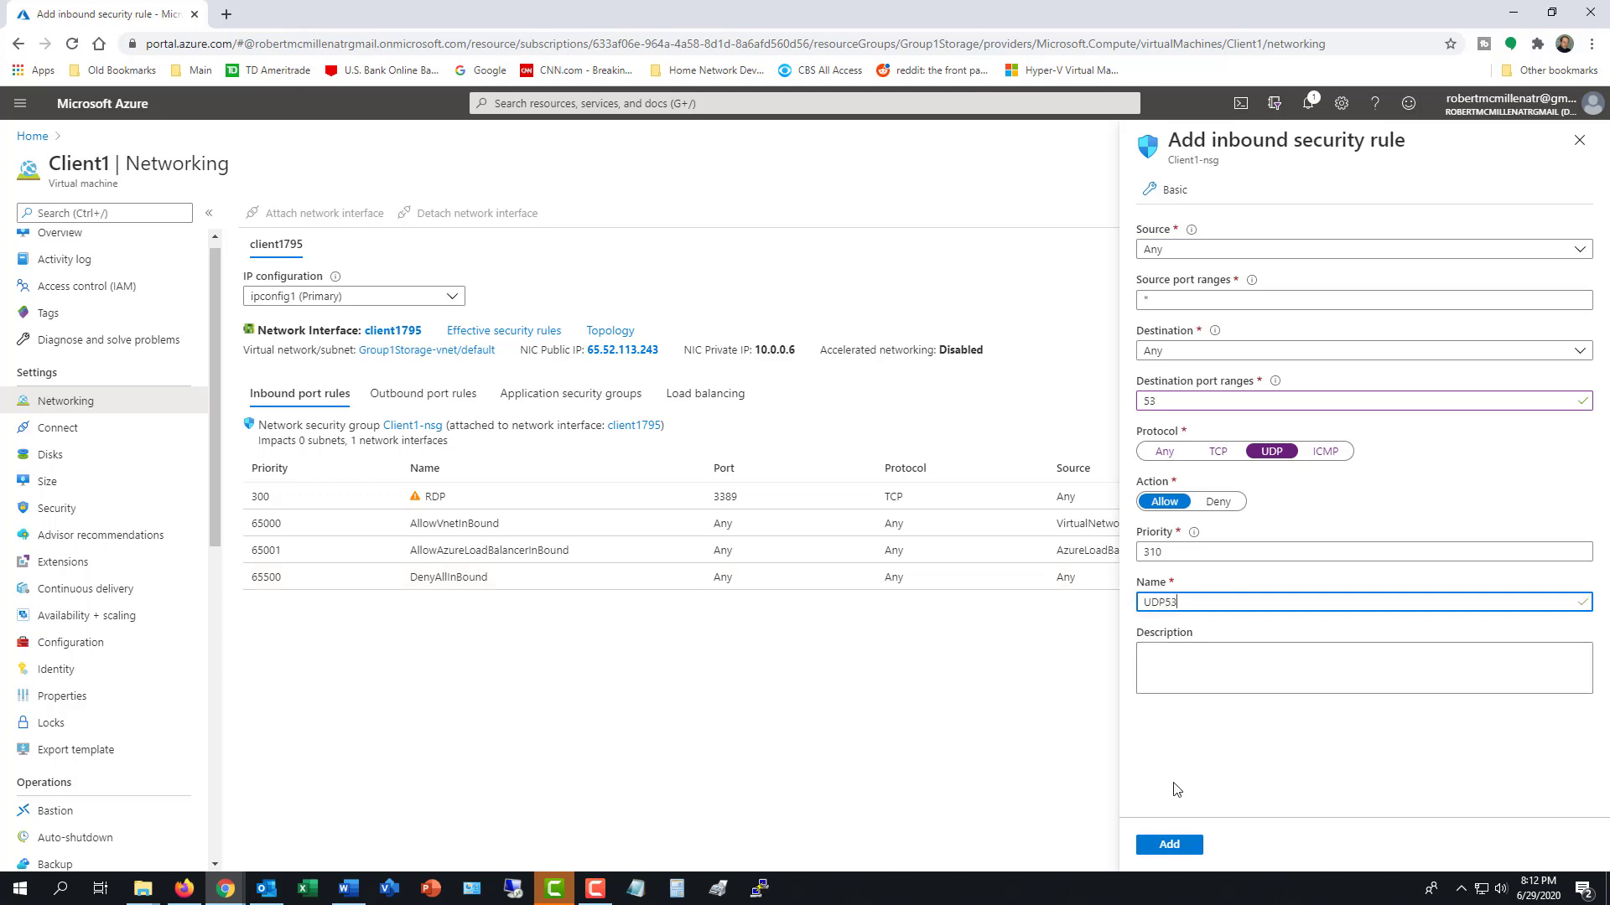
left_click(1167, 844)
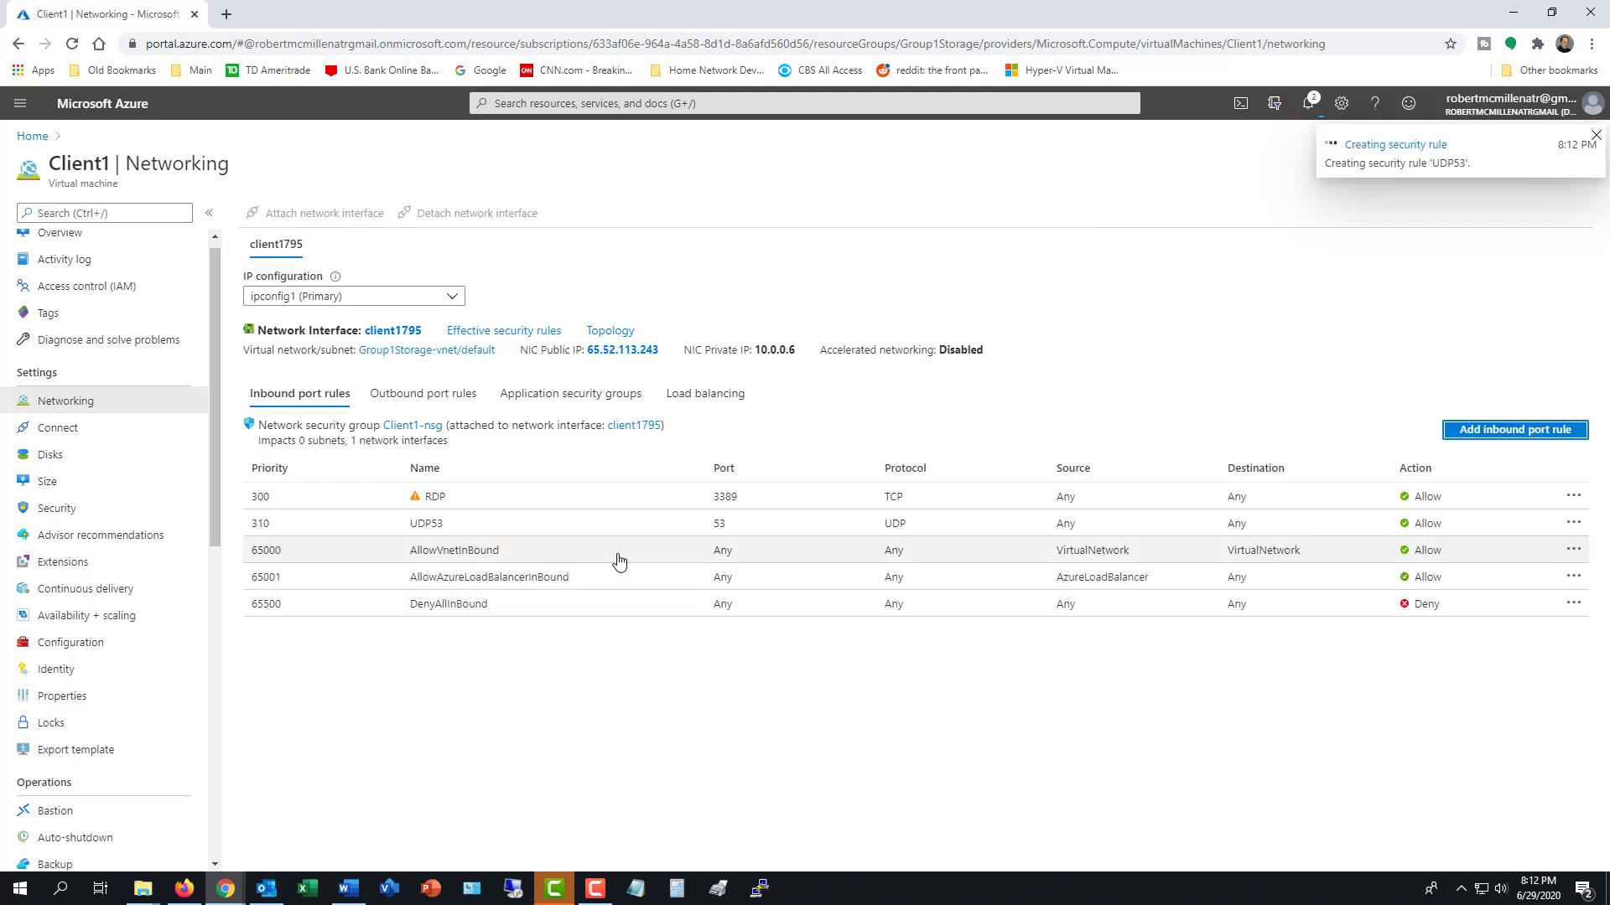
After UDP53 creation succeeds, return to Client1's Connection troubleshoot page.
left_click(1595, 136)
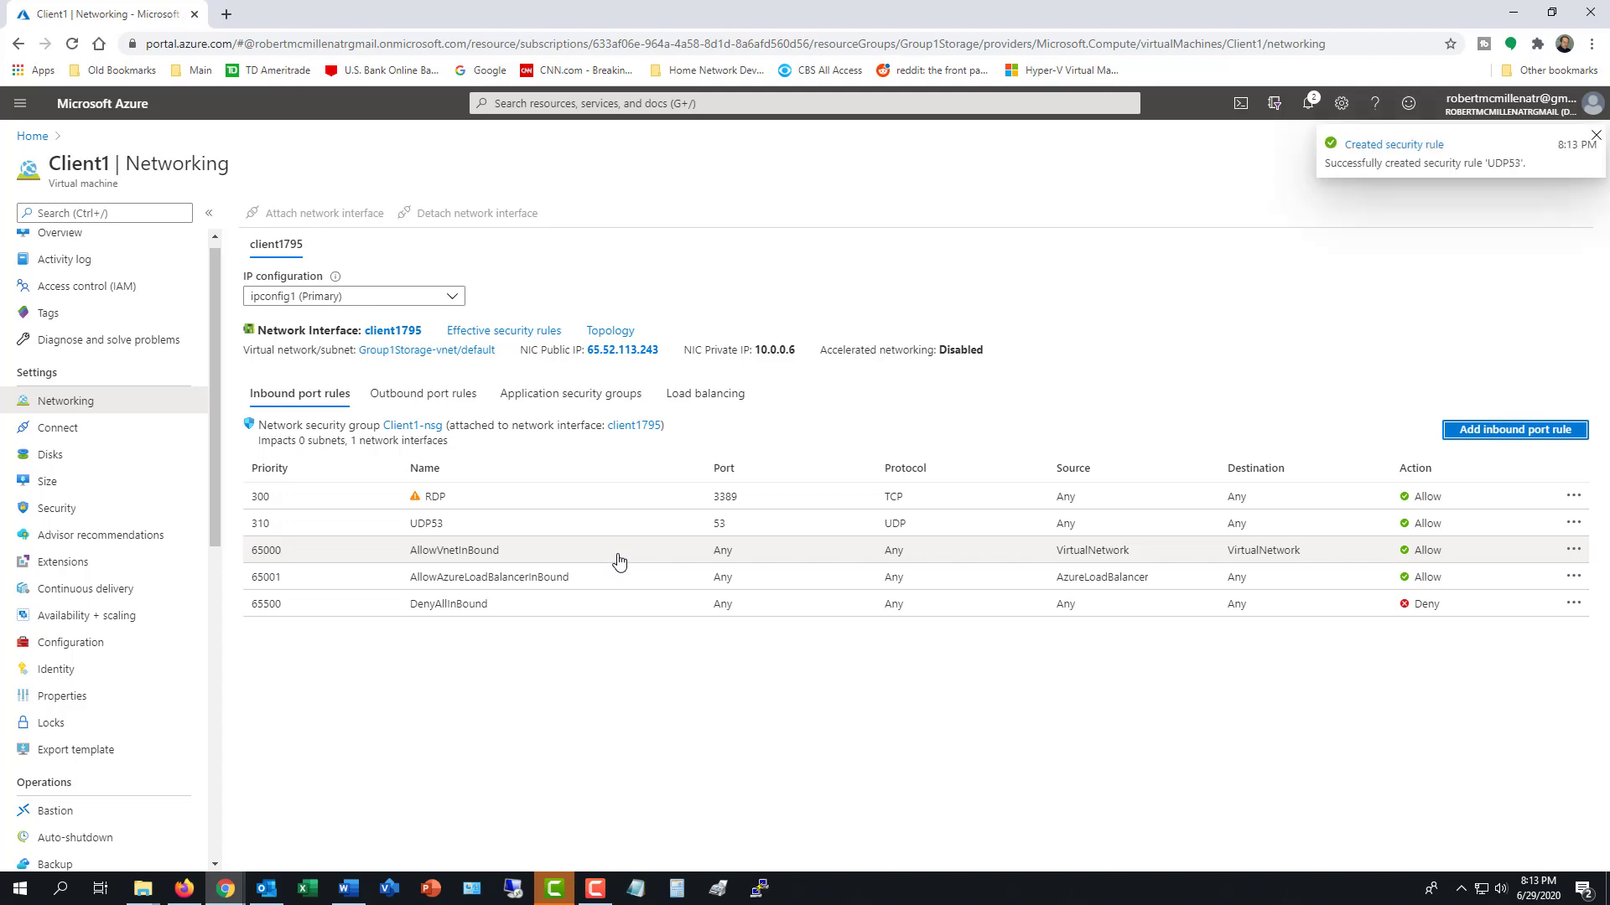
mouse_move(507, 580)
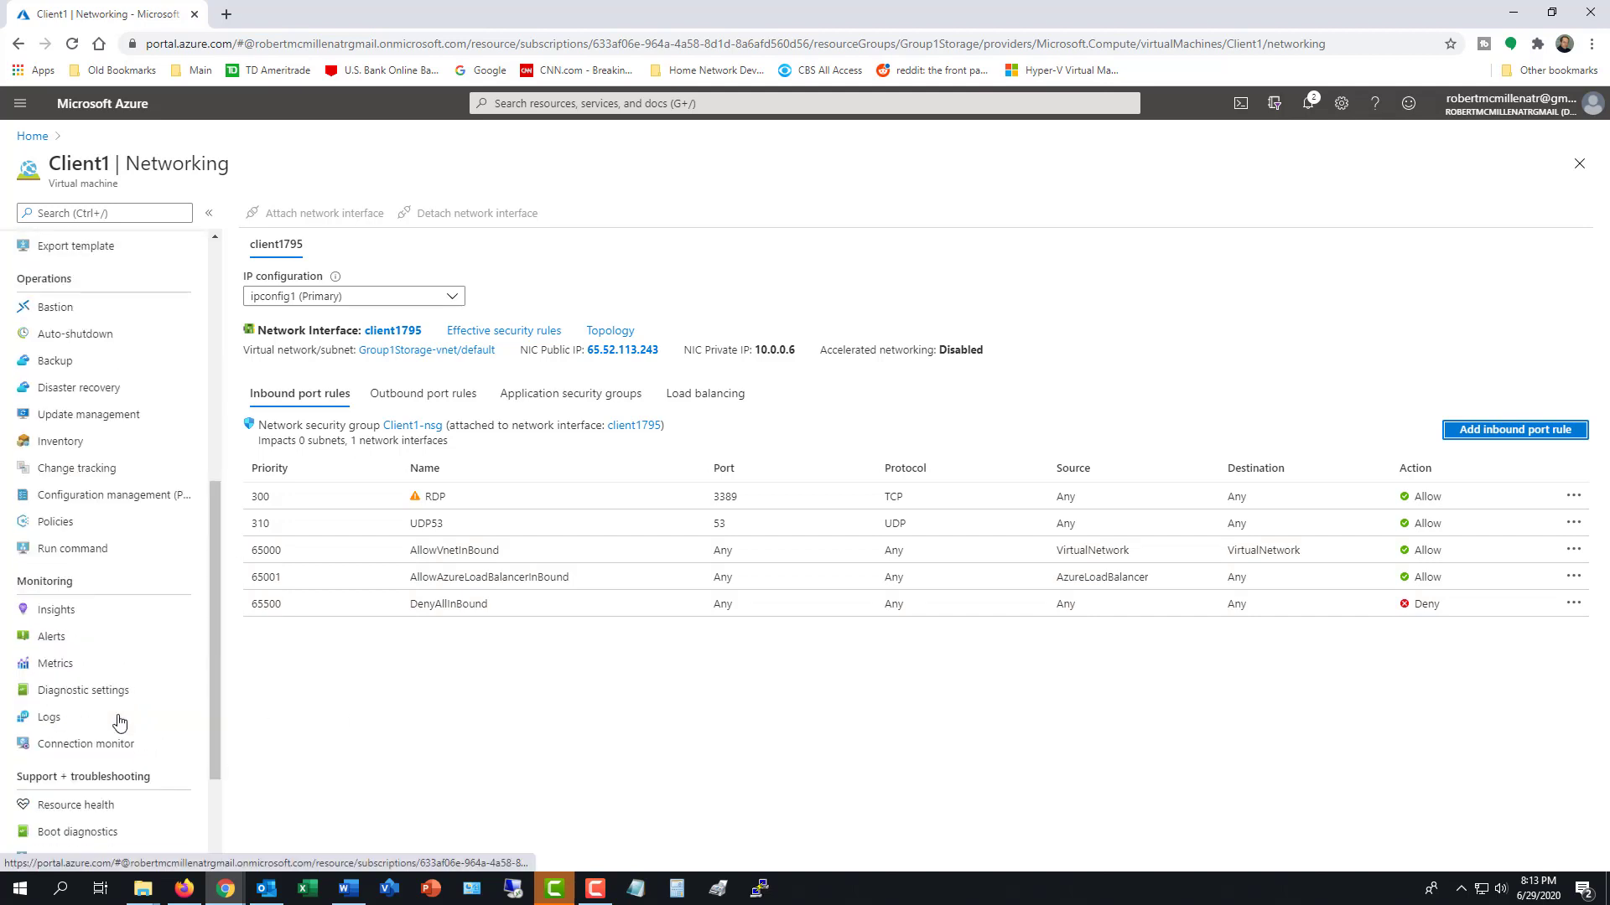
scroll("down", 3)
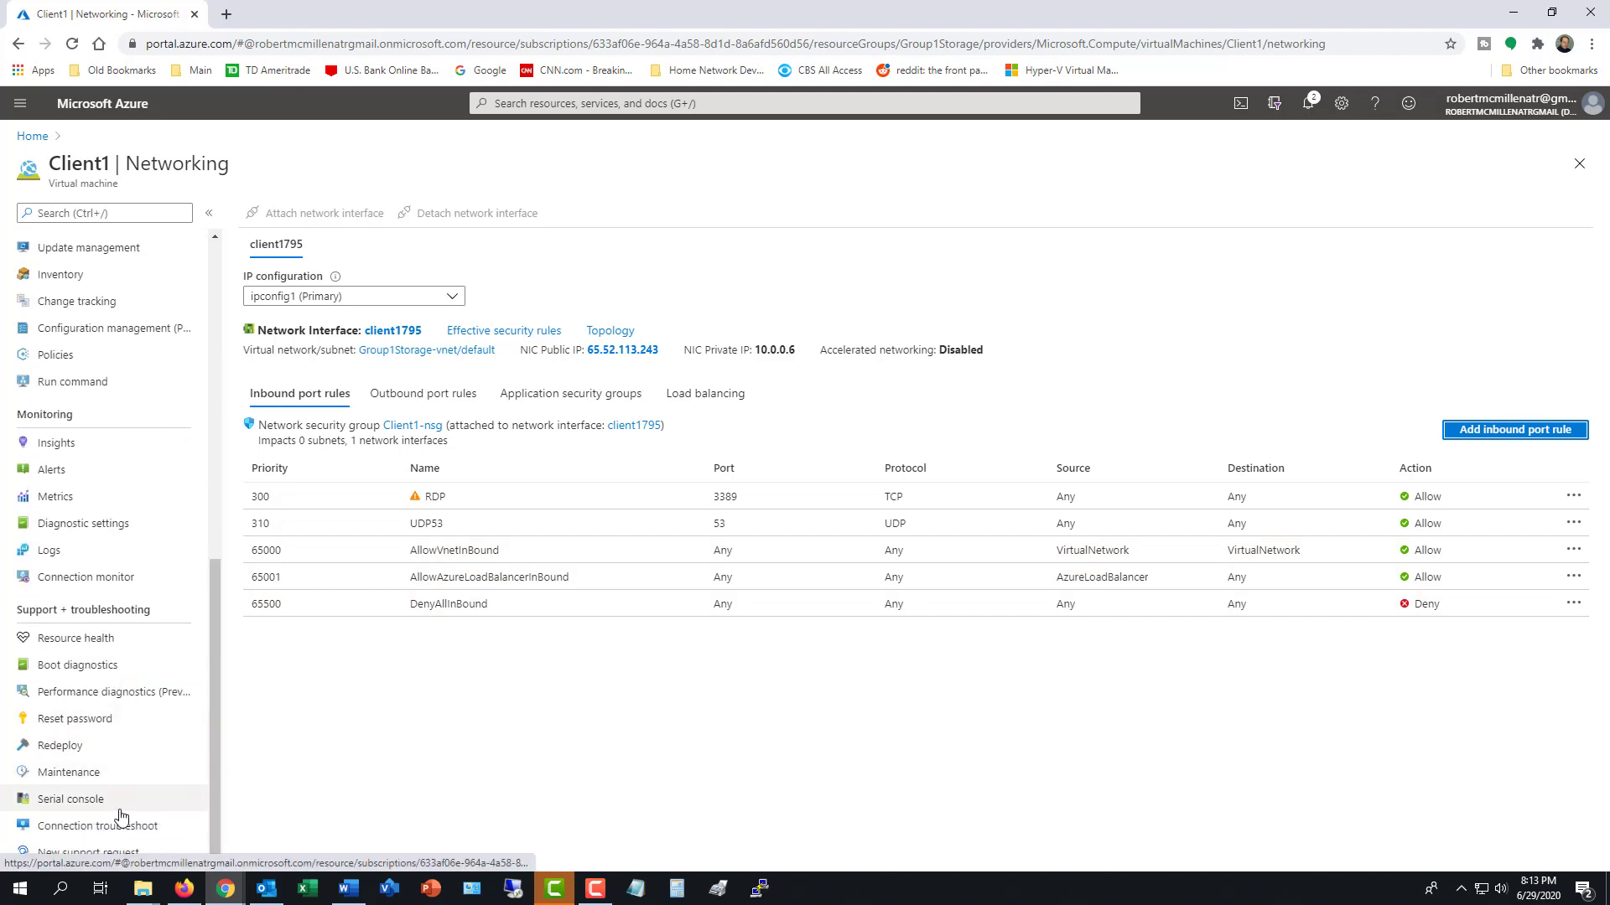
mouse_move(265, 825)
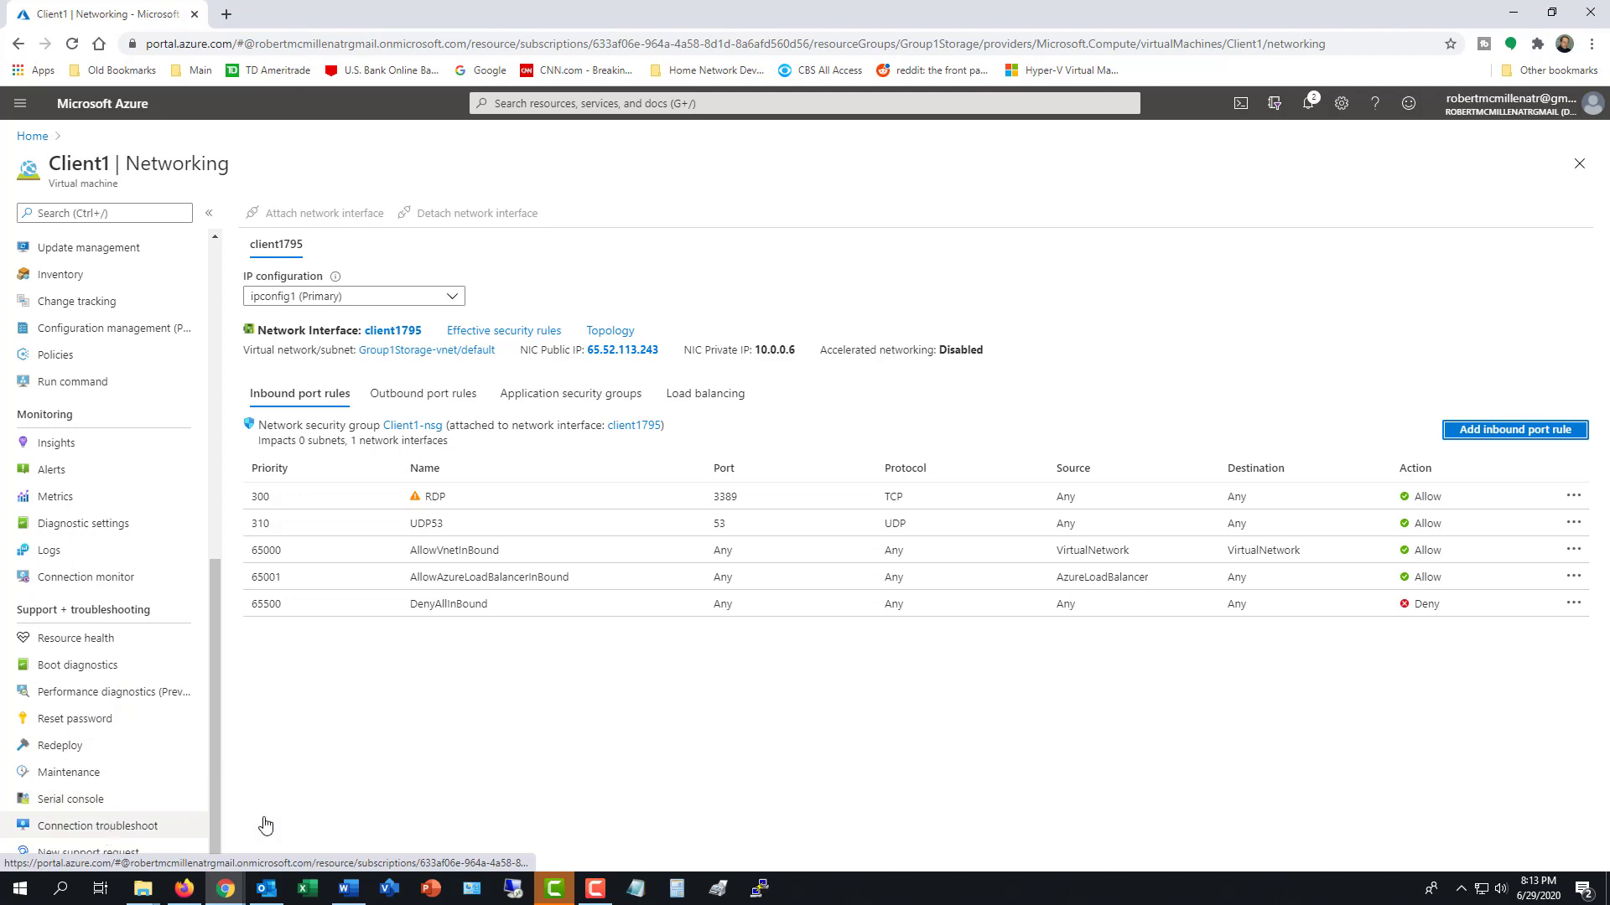
mouse_move(475, 815)
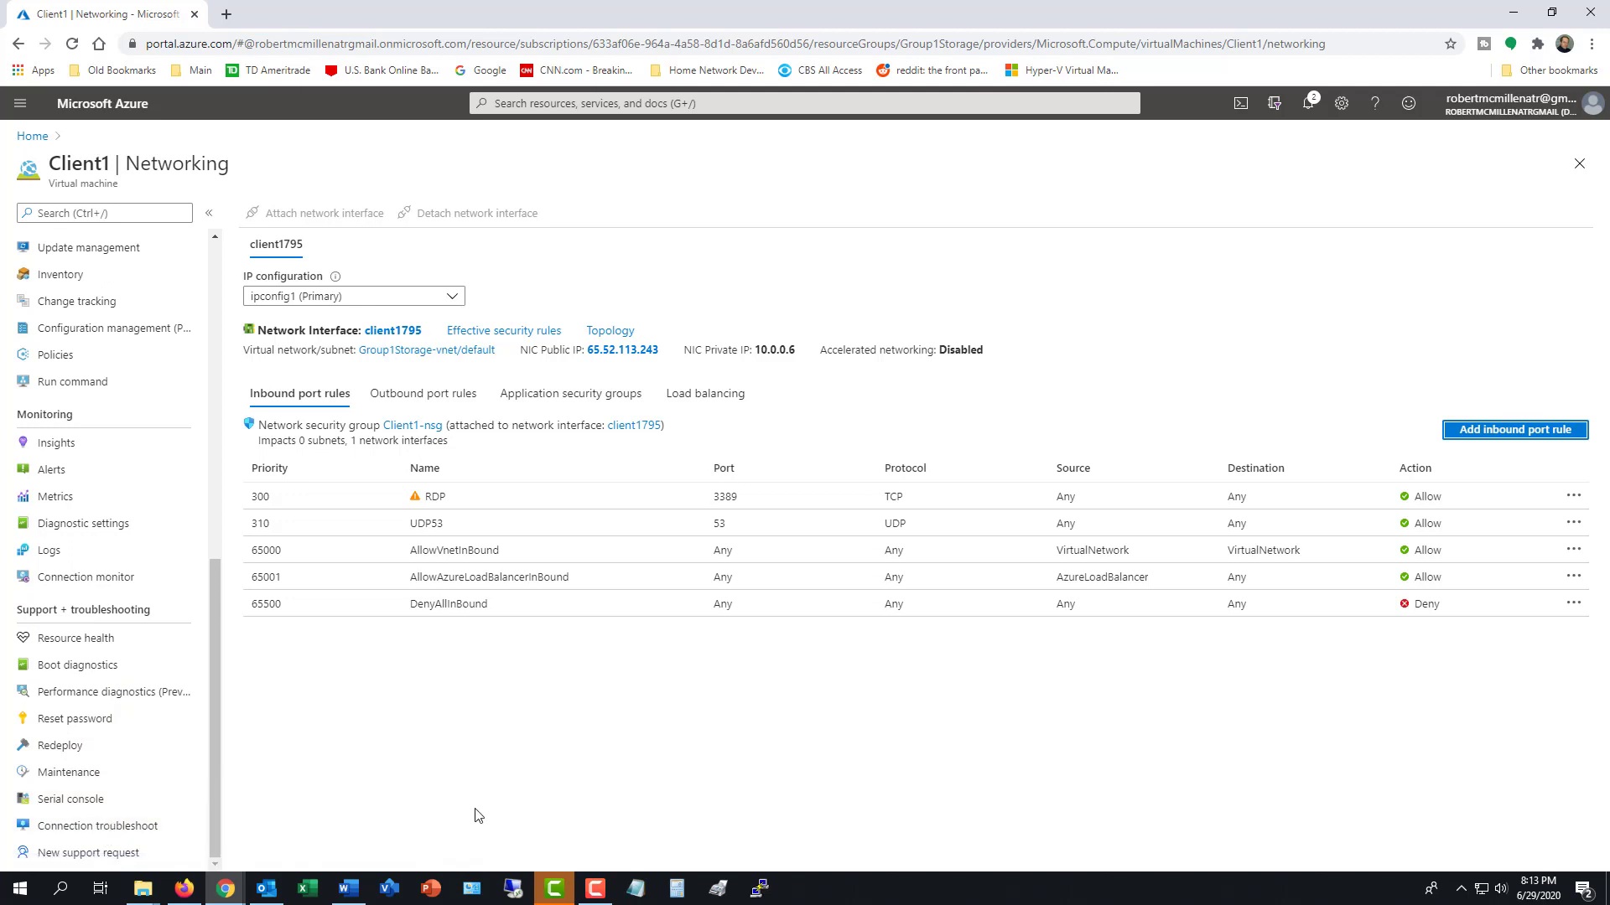
mouse_move(544, 773)
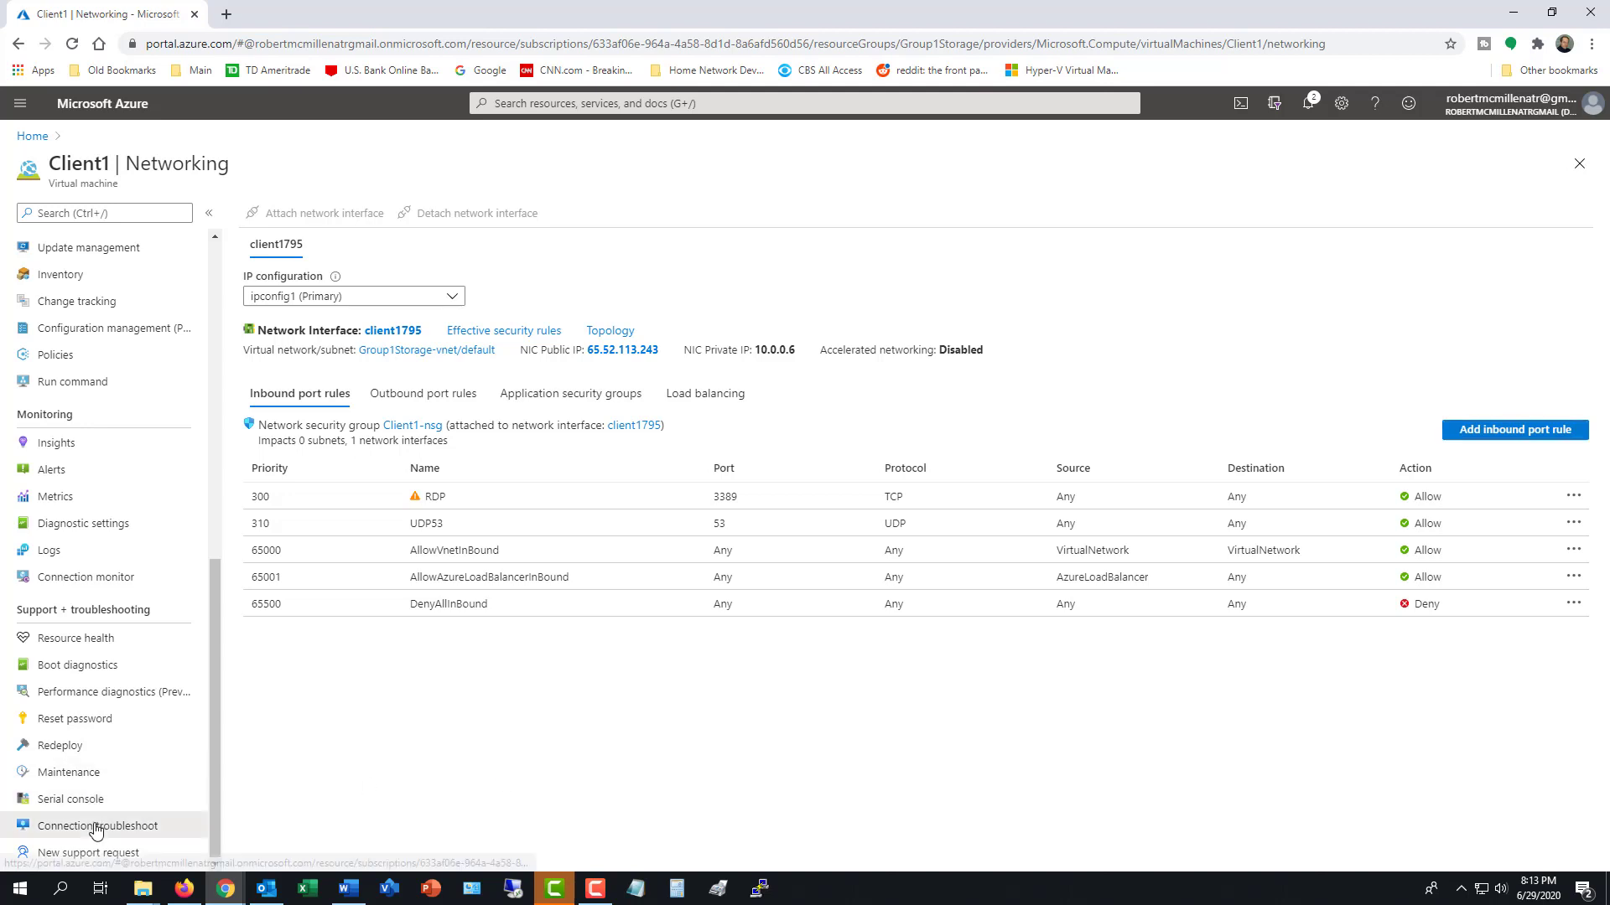
left_click(97, 825)
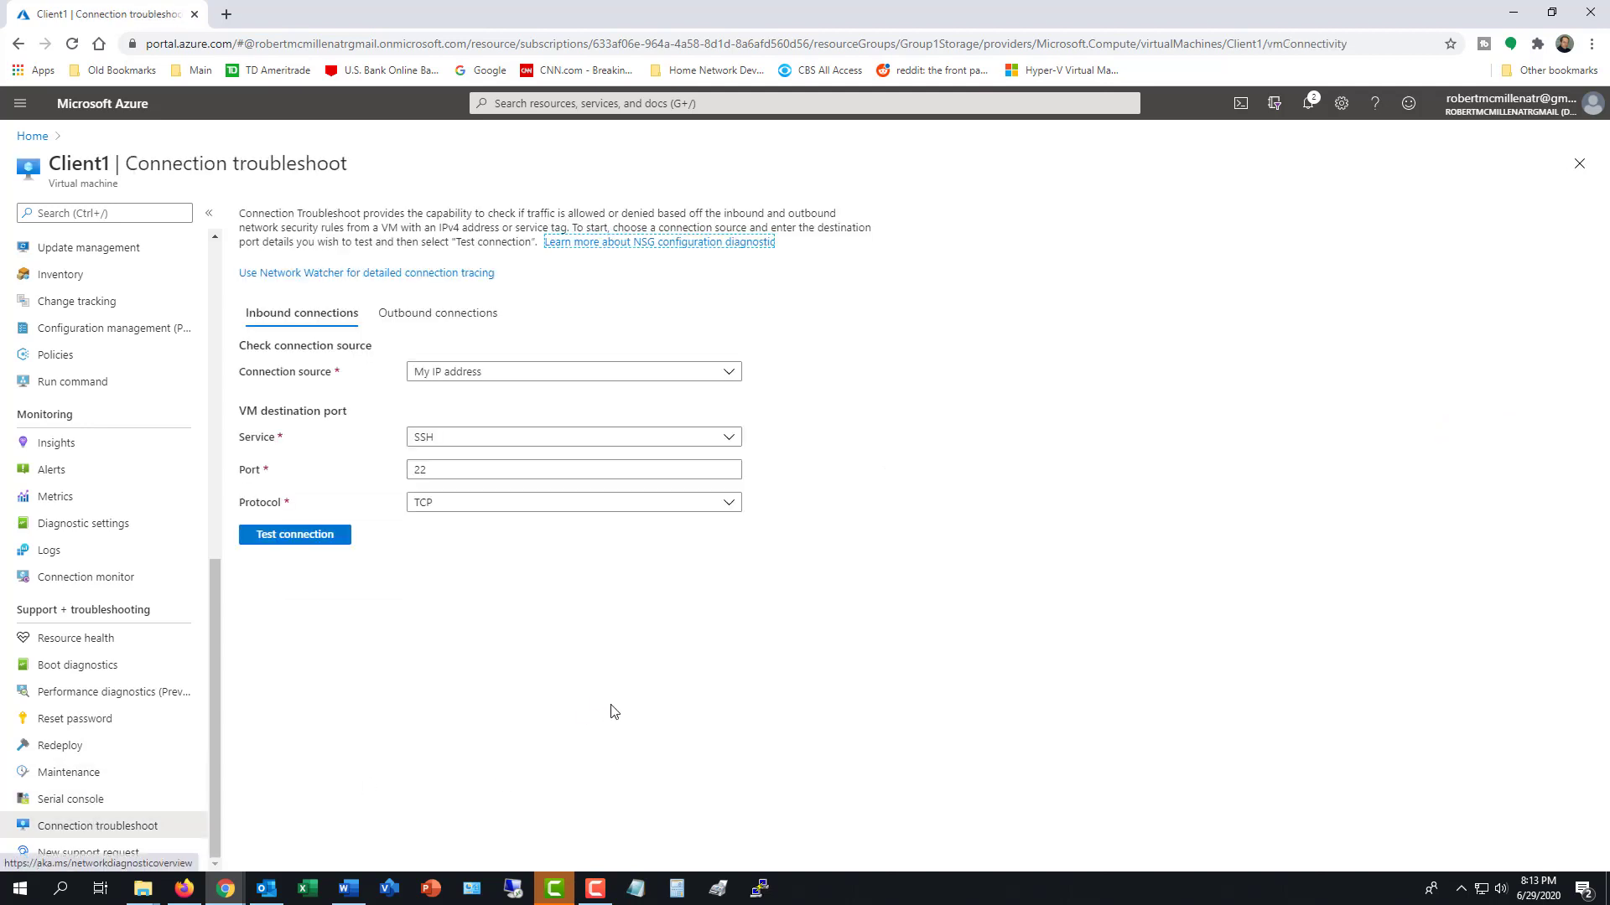